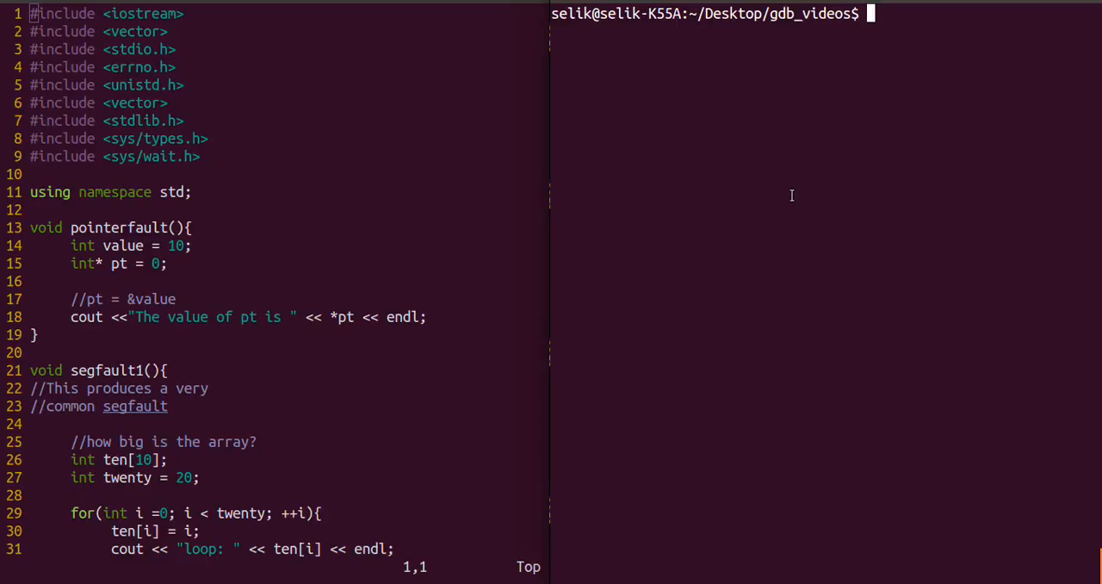
{"action": "mouse_move", "coordinate": [868, 126]}
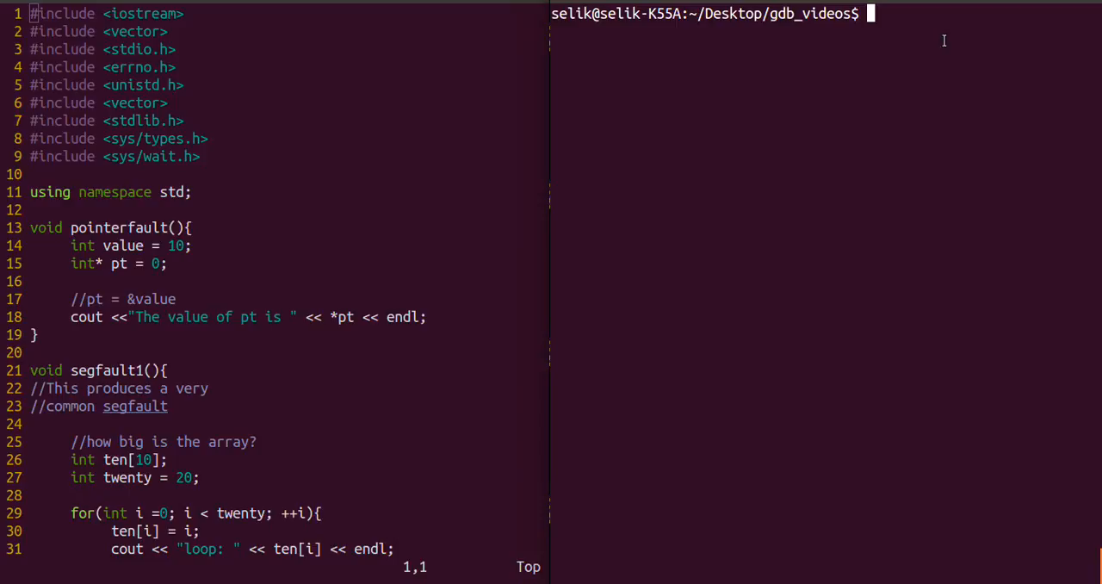
{"action": "mouse_move", "coordinate": [909, 46]}
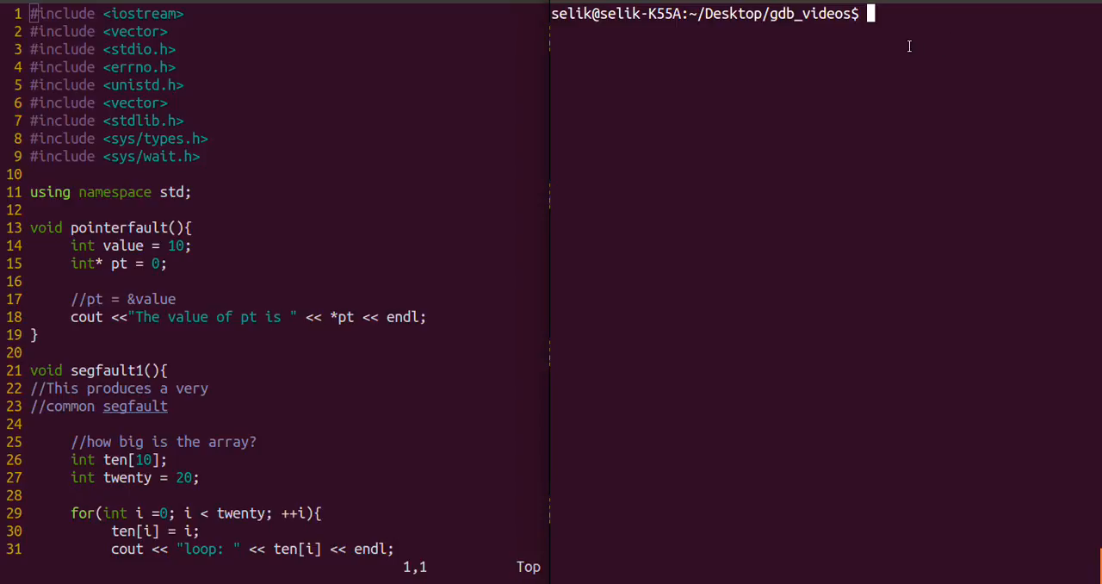
Compile test_gdb.cpp with g++ into a.out
{"action": "type", "text": "g++"}
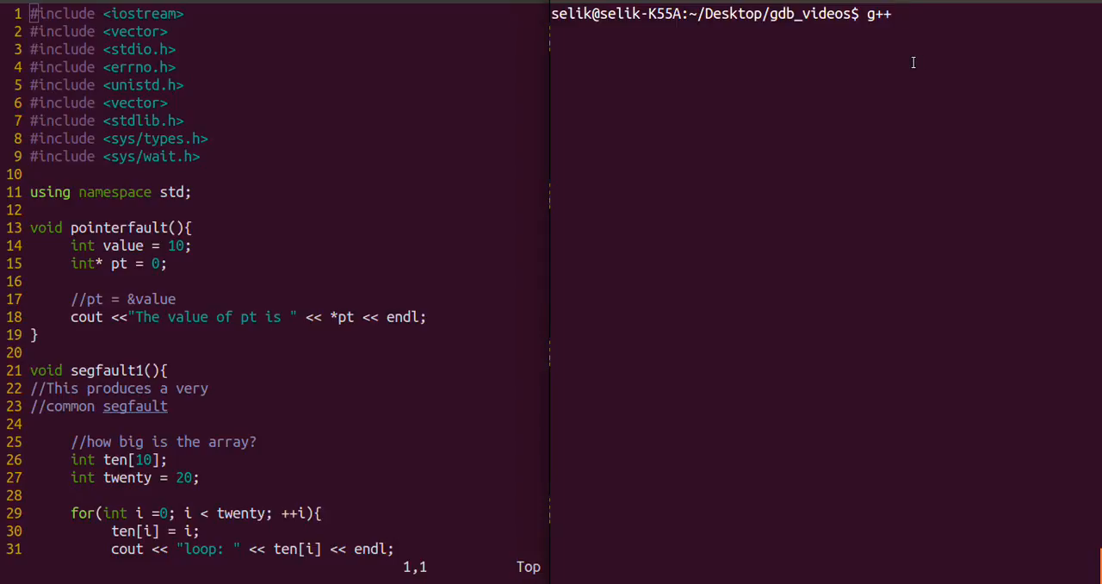
{"action": "type", "text": "test_gdb.cpp"}
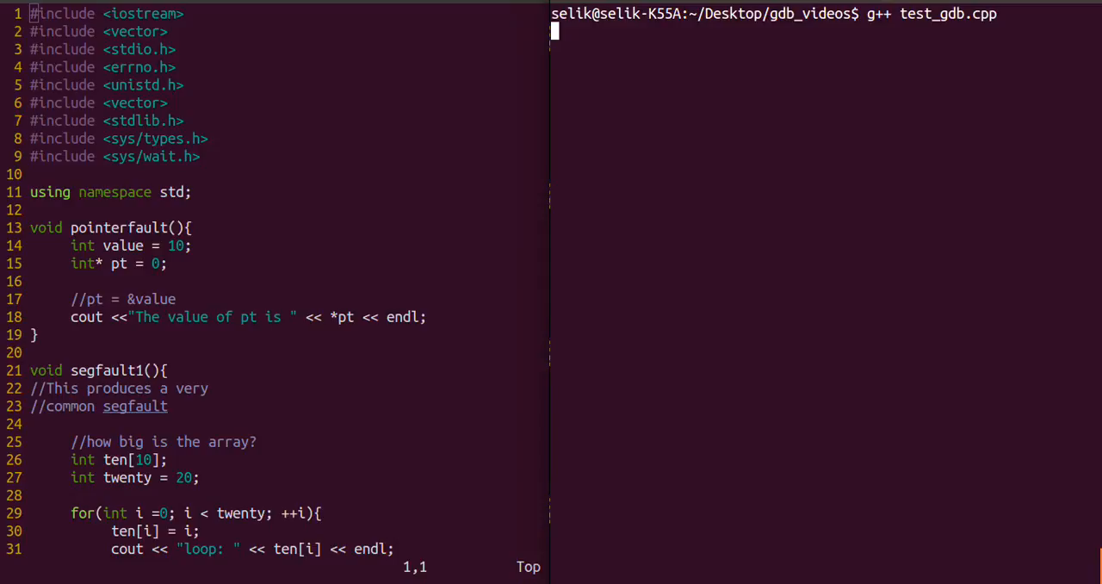
{"action": "key", "text": "Return"}
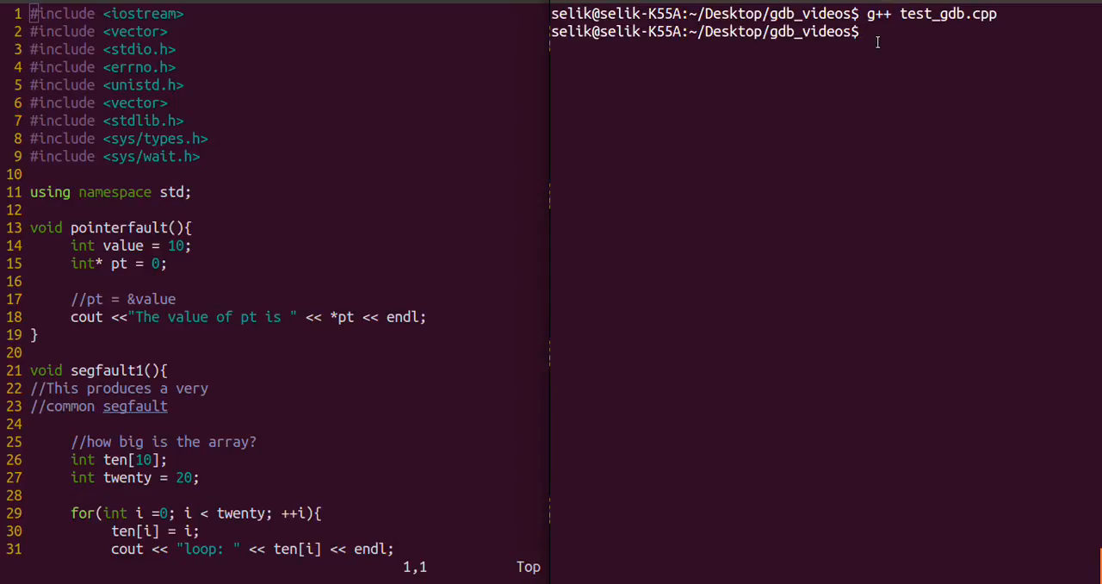
Run ./a.out with menu options 0 and 2, each ending in a segmentation fault
{"action": "type", "text": "./a.out"}
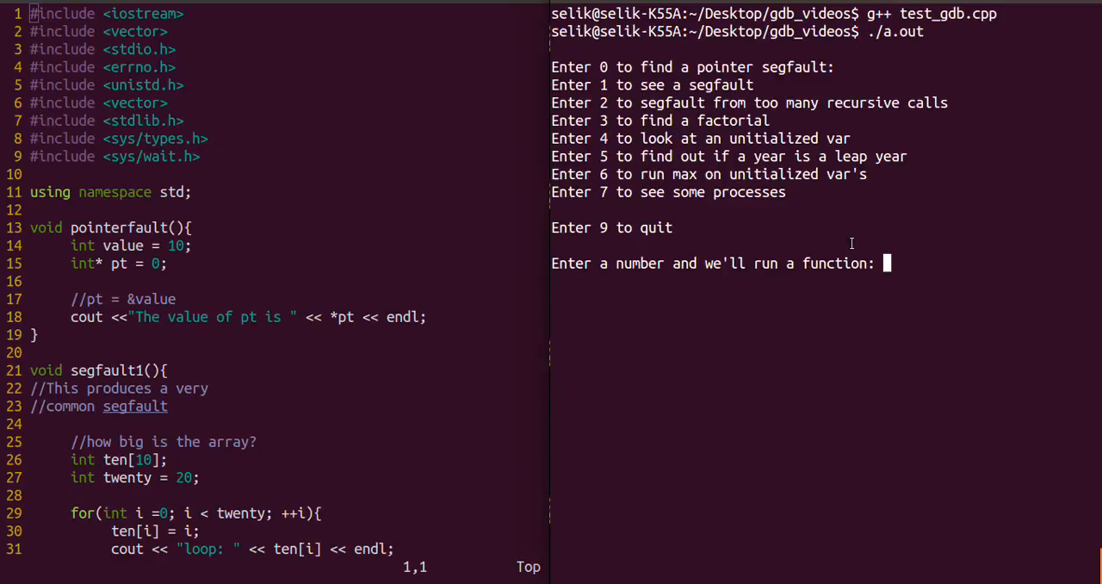
{"action": "type", "text": "0"}
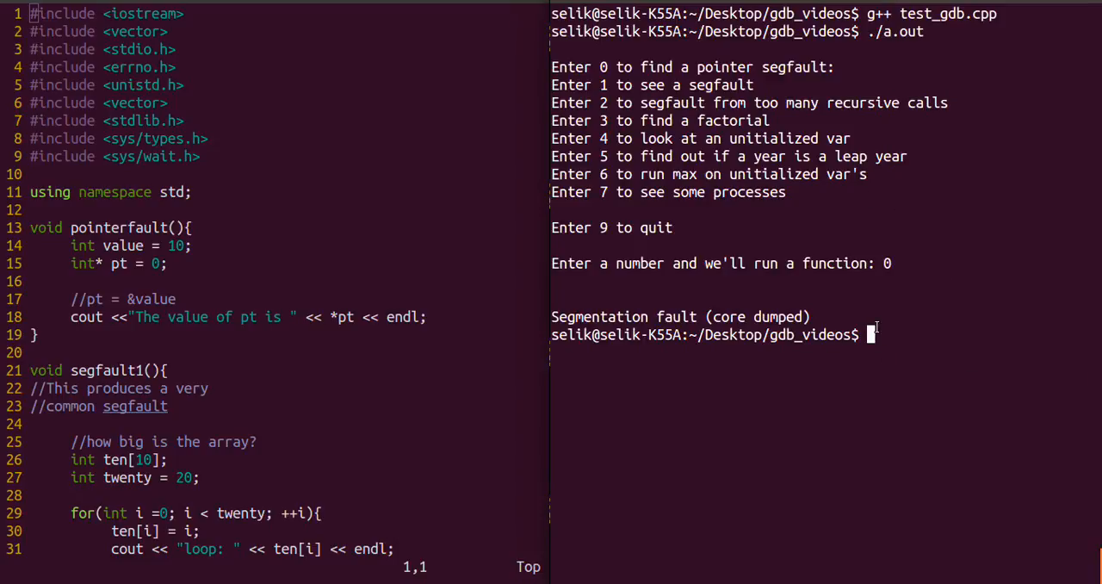
{"action": "type", "text": "2"}
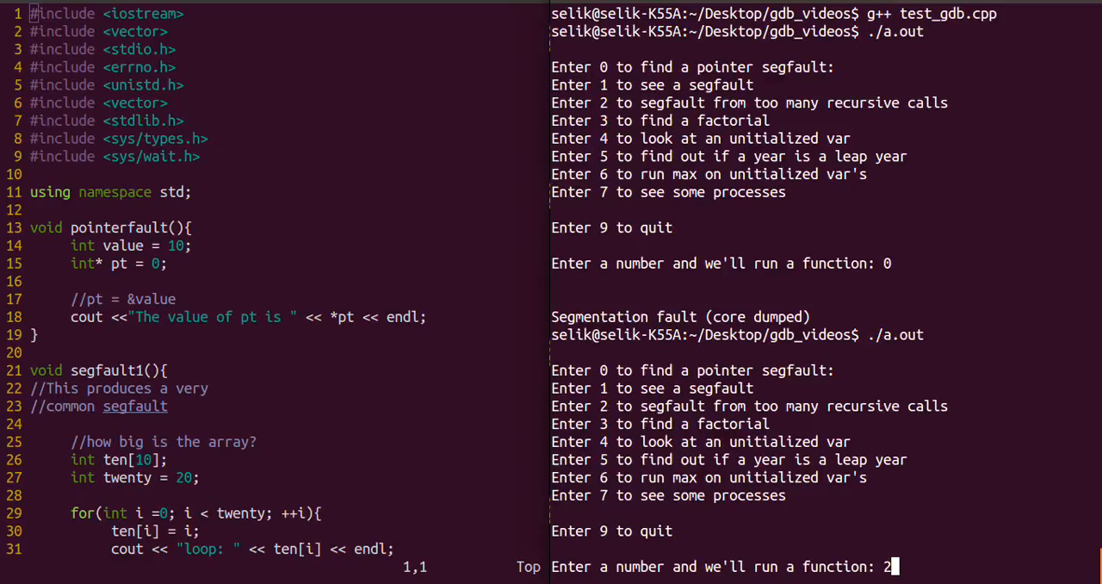
{"action": "key", "text": "Return"}
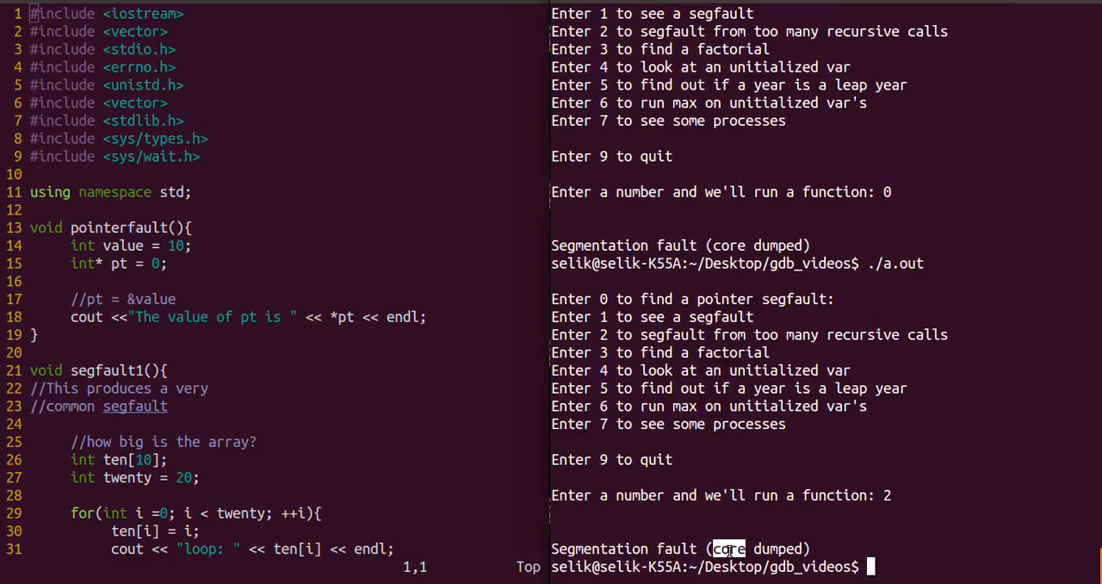
Clear the terminal screen
{"action": "type", "text": "cl"}
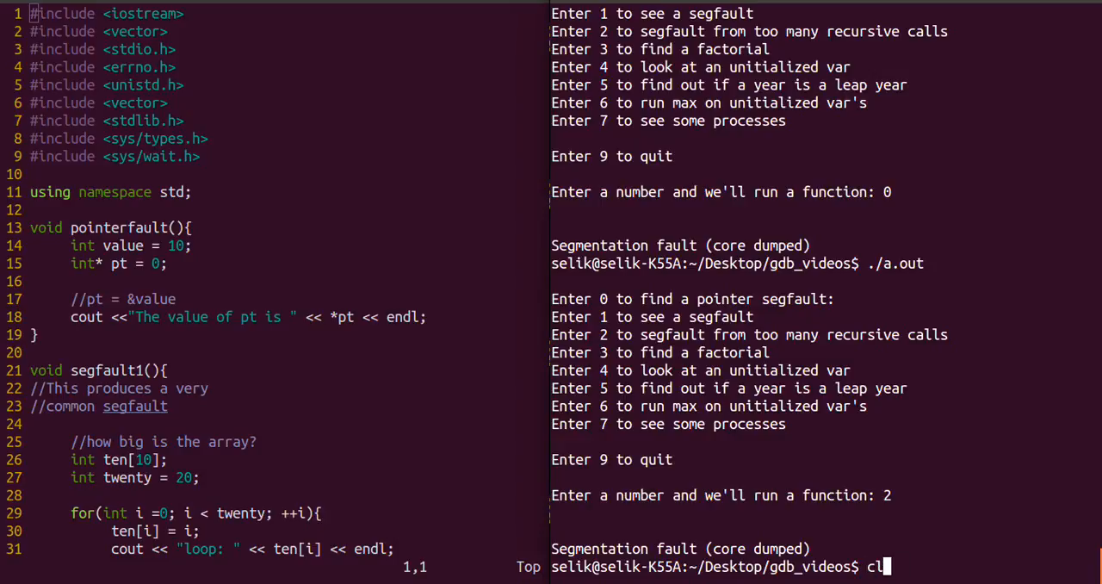
{"action": "key", "text": "Return"}
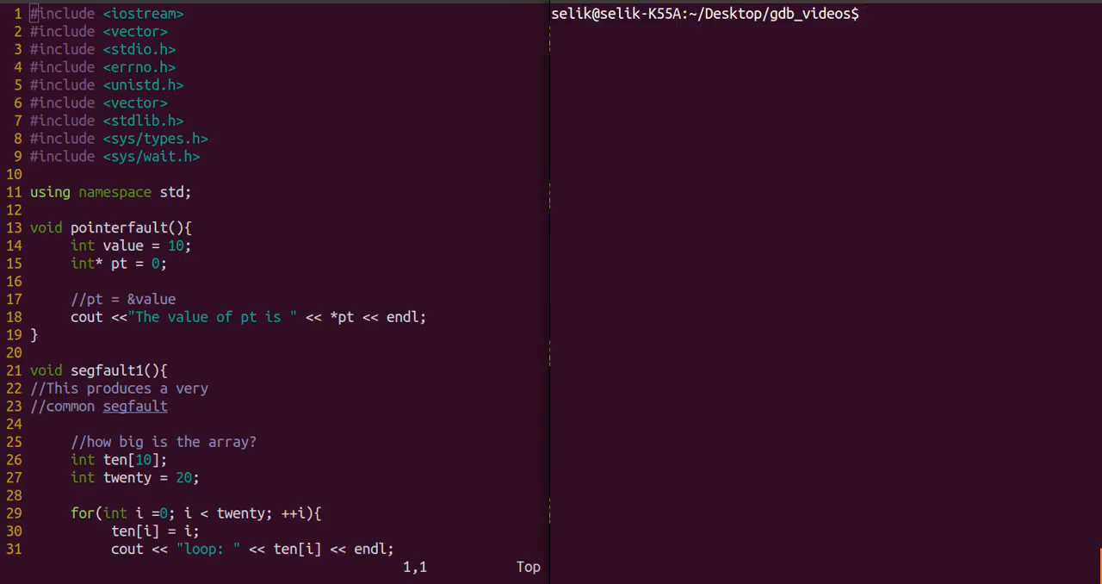
Recompile test_gdb.cpp with g++ -g and start gdb on a.out
{"action": "type", "text": "g++ -g"}
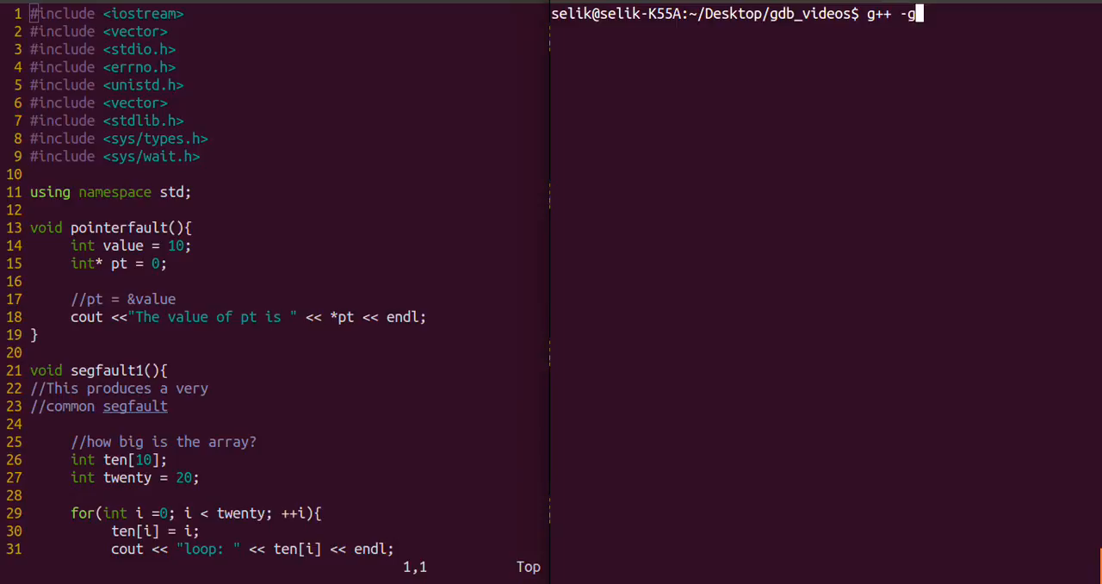
{"action": "type", "text": "test_gdb.cpp"}
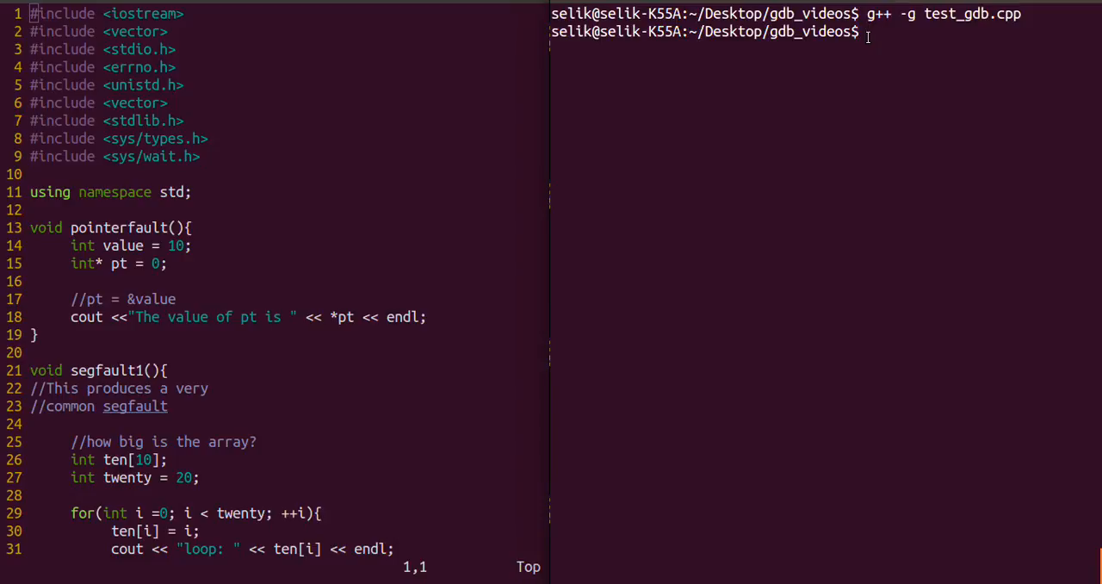
{"action": "type", "text": "gdb"}
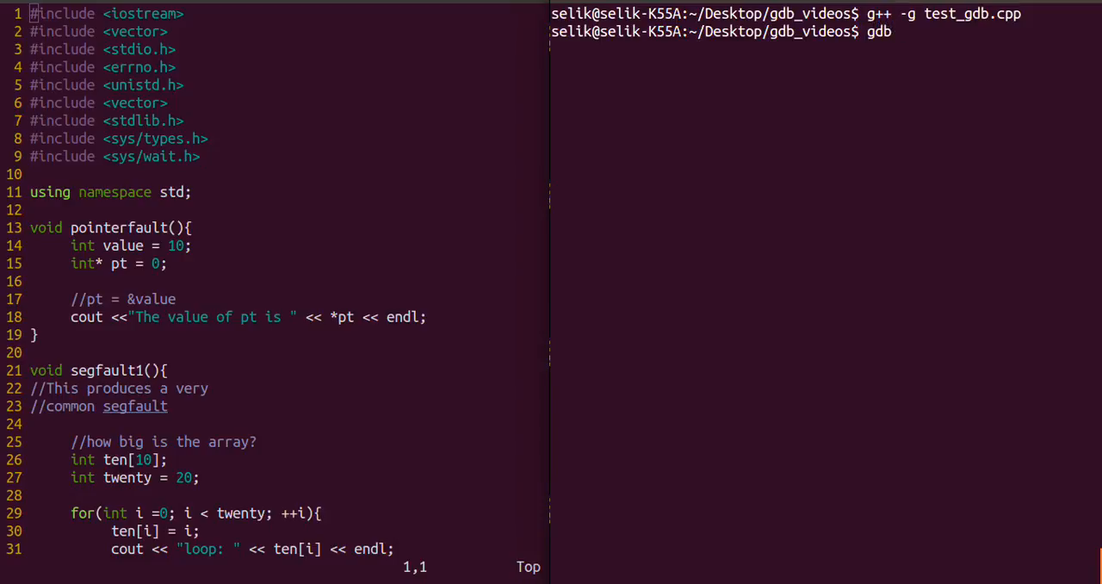
{"action": "type", "text": "a.out"}
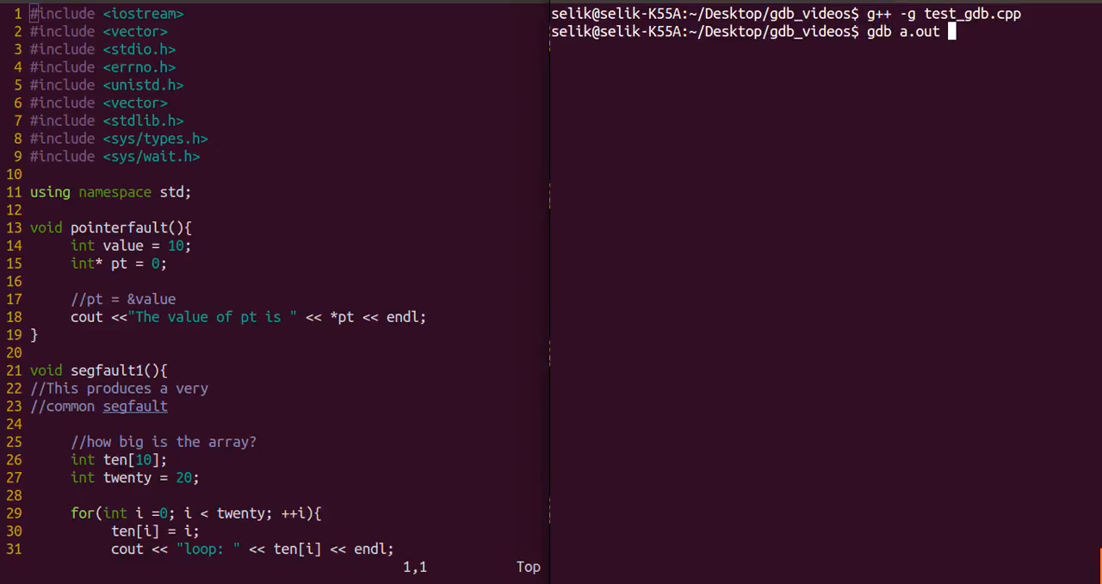
{"action": "key", "text": "Return"}
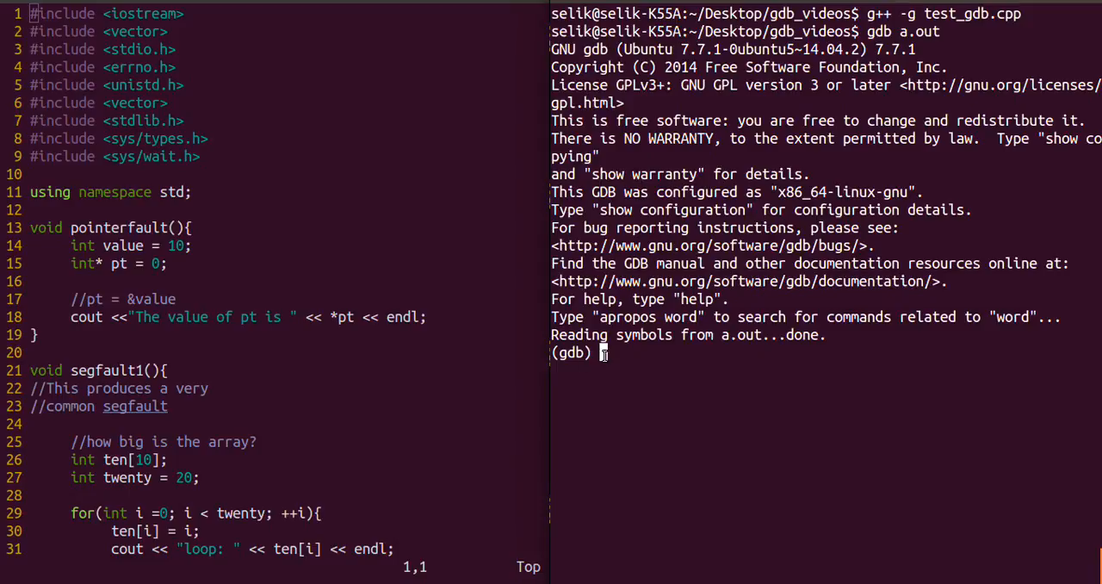
Run the program with option 0 and read the SIGSEGV in pointerfault at line 18
{"action": "type", "text": "r"}
{"action": "type", "text": "0"}
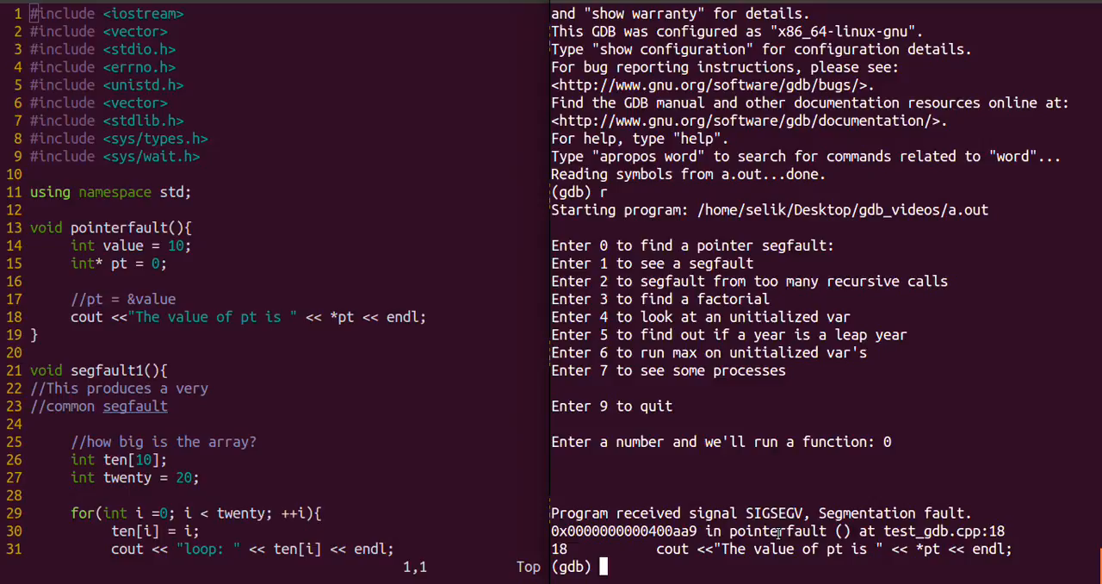
{"action": "double_click", "coordinate": [943, 531]}
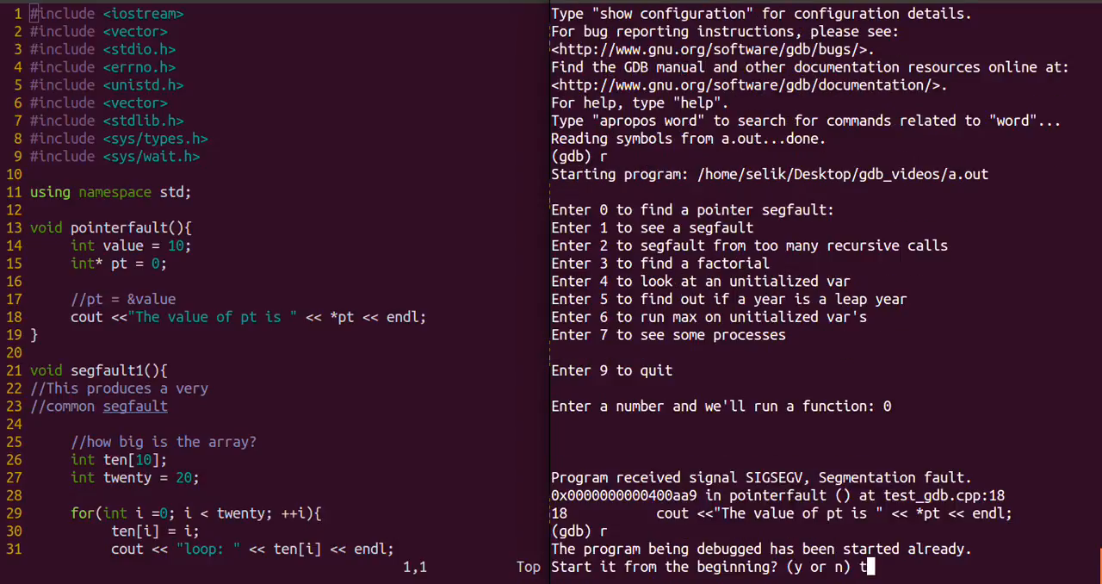
Confirm the restart, choose option 2 and read the SIGSEGV in segfault2 at line 41 with x=-262008
{"action": "type", "text": "y"}
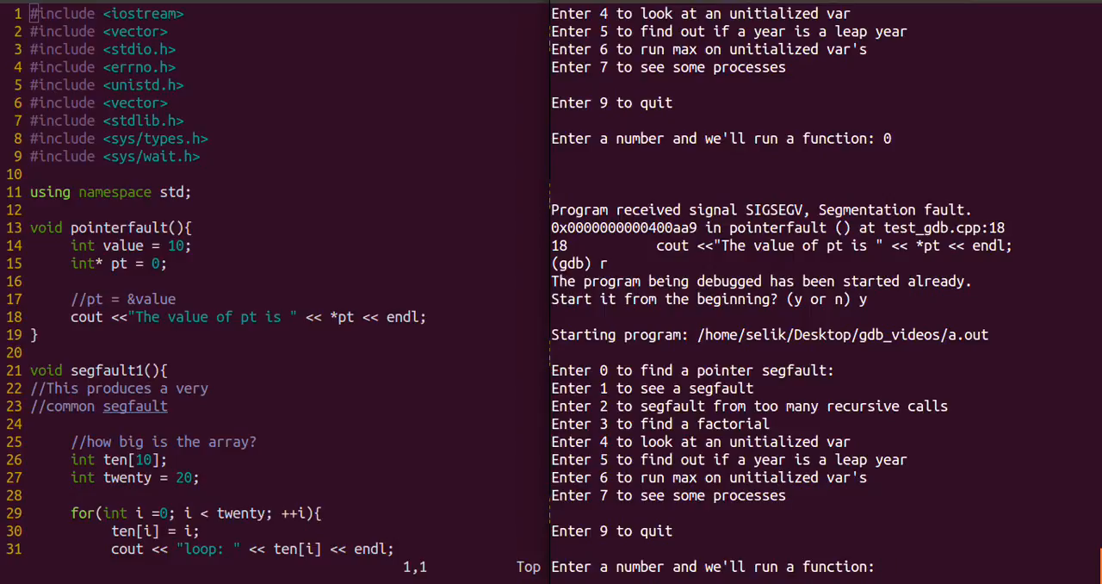
{"action": "type", "text": "2"}
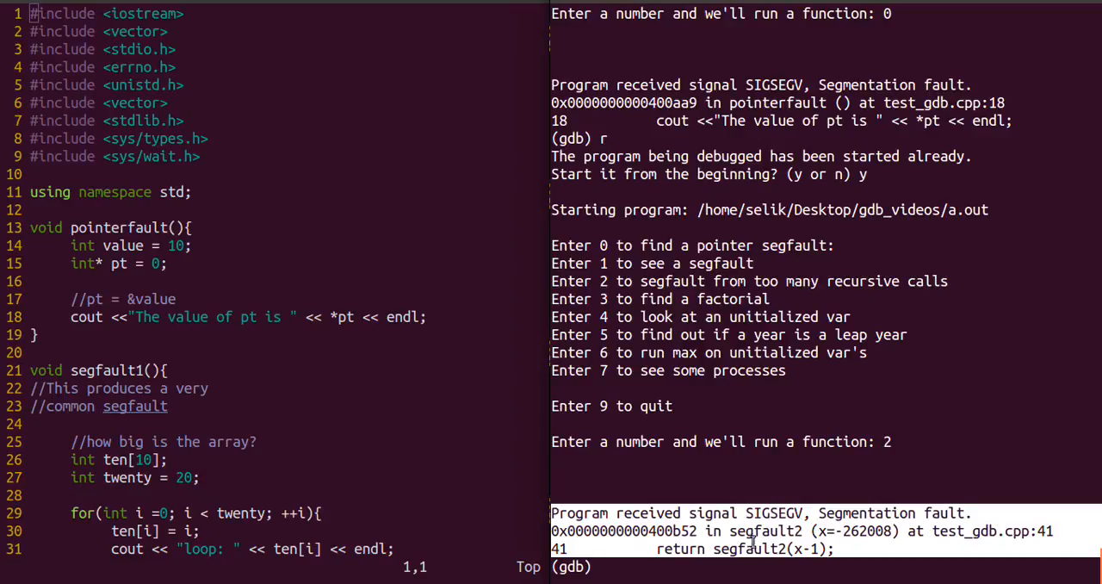
{"action": "double_click", "coordinate": [776, 512]}
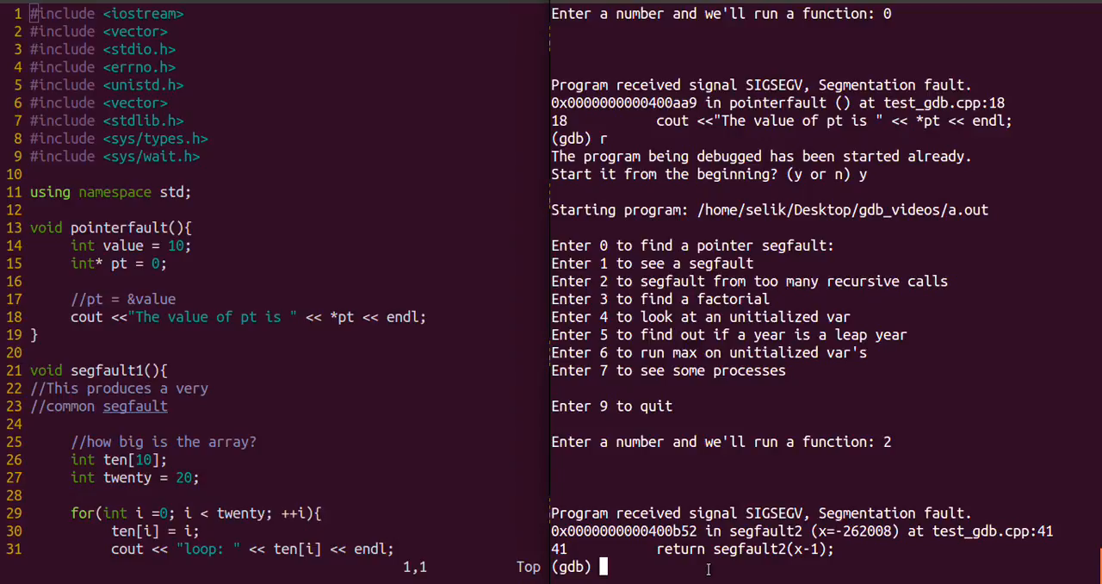
{"action": "mouse_move", "coordinate": [706, 569]}
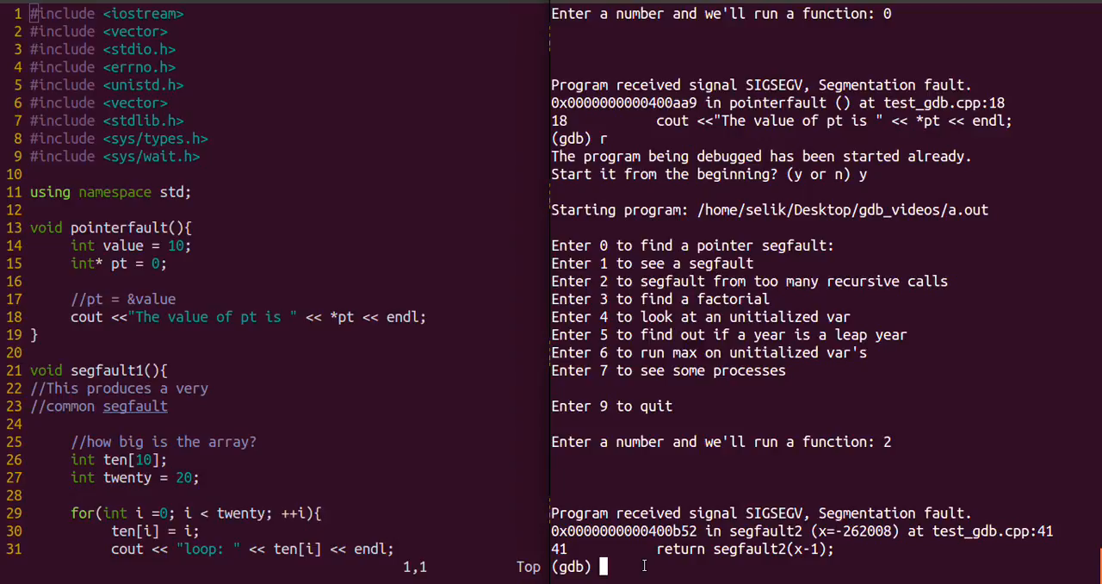
Restart, interrupt at the menu with Ctrl+Z, resume with fg and quit GDB back to the shell
{"action": "type", "text": "r"}
{"action": "type", "text": "y"}
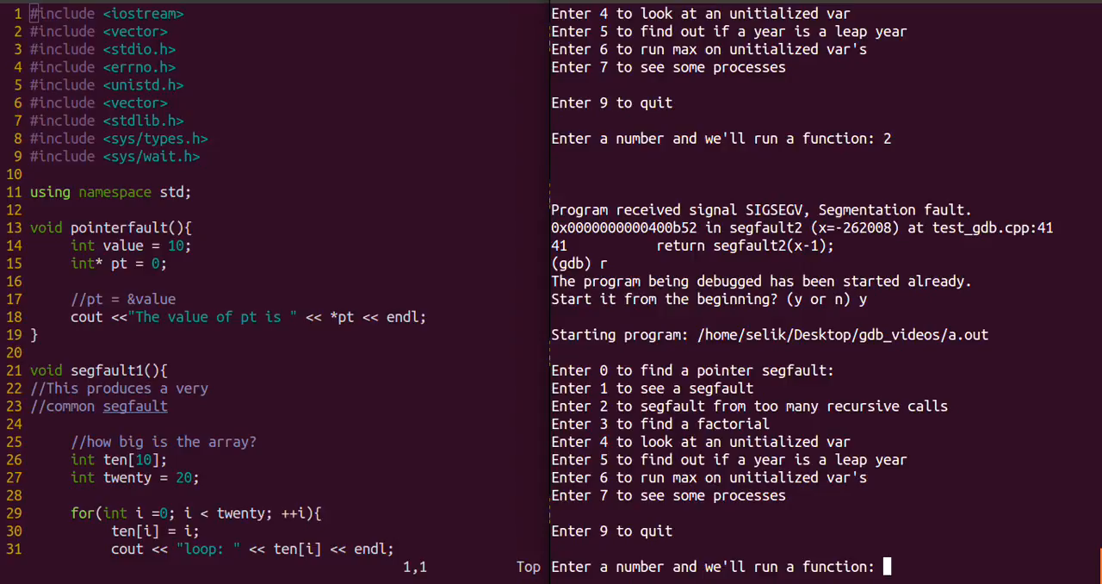
{"action": "key", "text": "ctrl+z"}
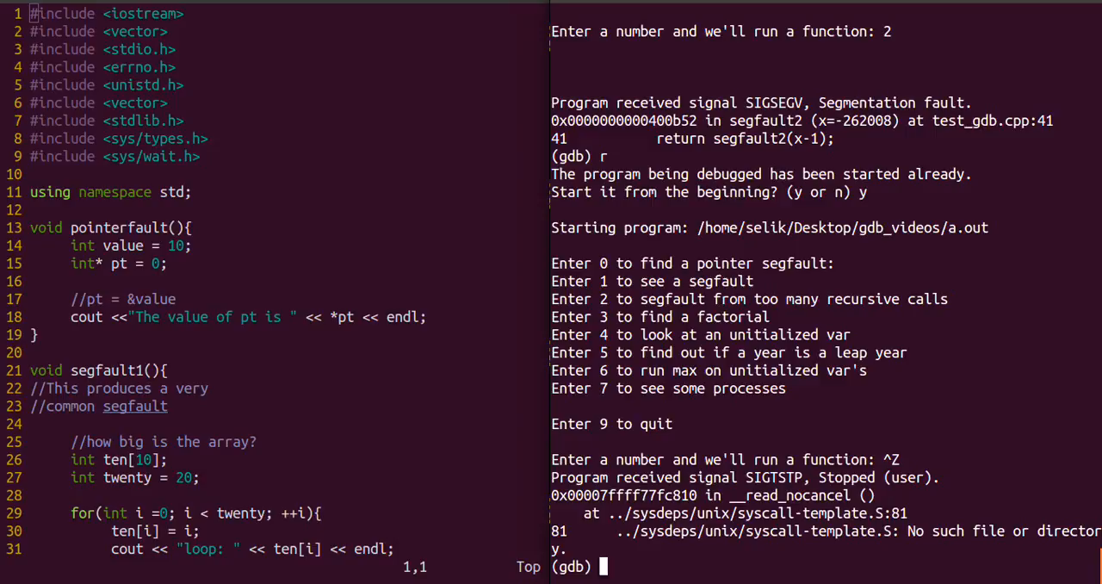
{"action": "type", "text": "fg"}
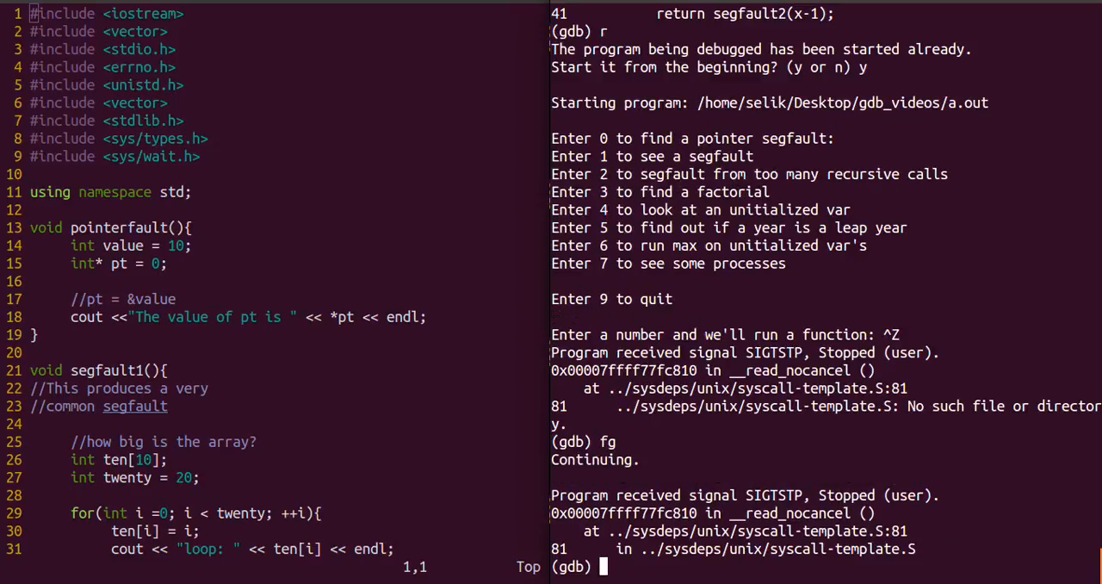
{"action": "type", "text": "q"}
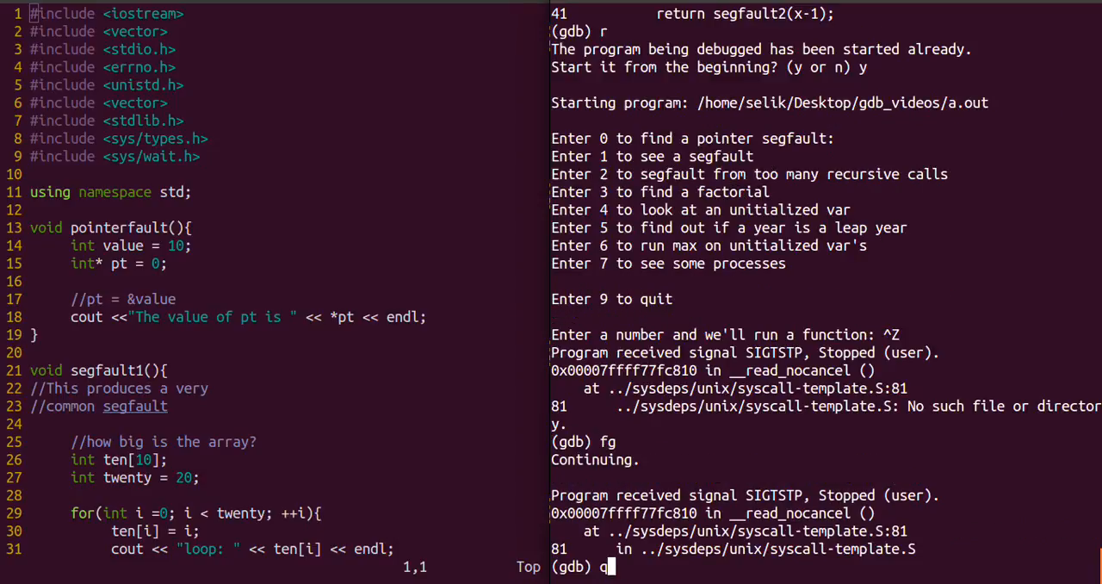
{"action": "type", "text": "y"}
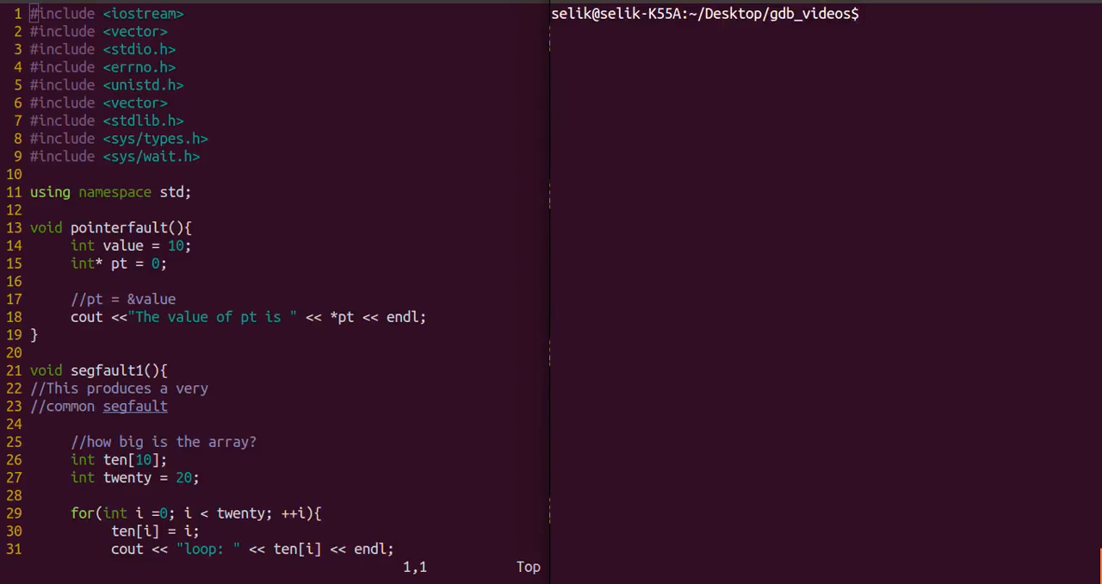
Relaunch gdb on a.out, rerun option 0 and list the source around the crashing line
{"action": "type", "text": "gdb a.out"}
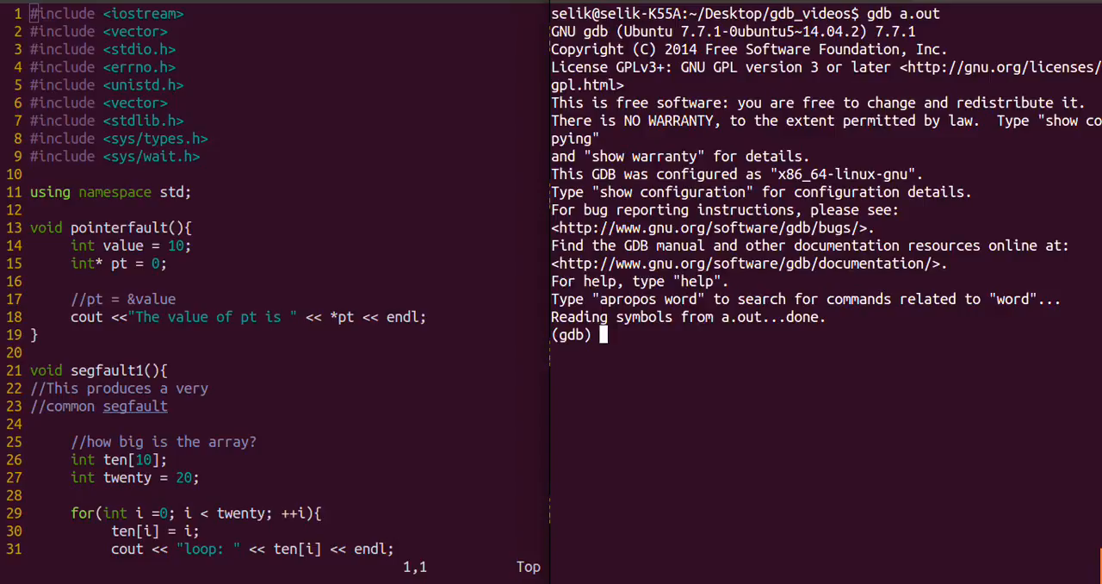
{"action": "type", "text": "r"}
{"action": "type", "text": "l"}
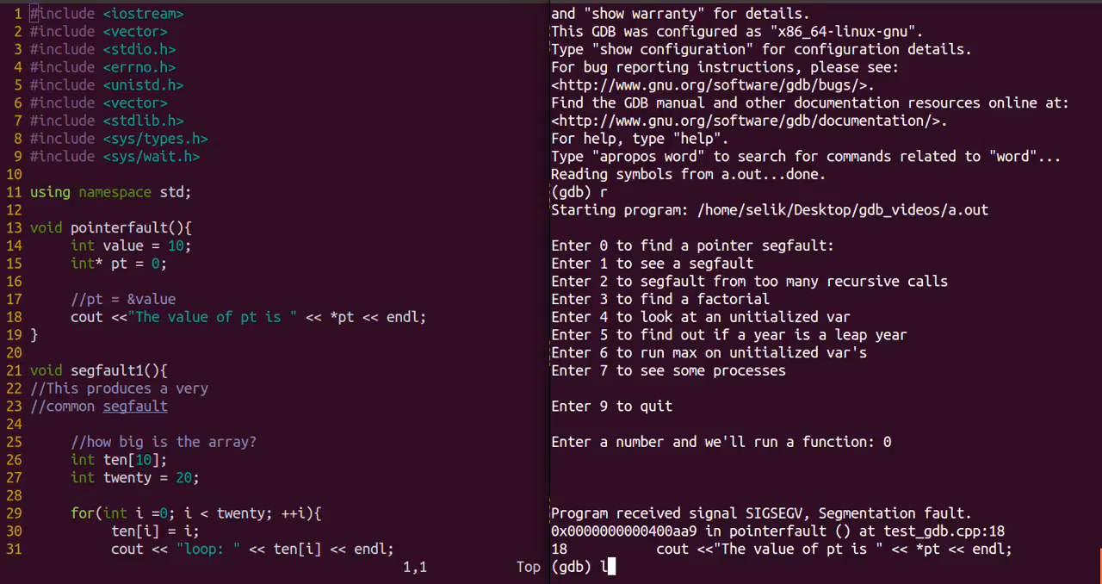
{"action": "key", "text": "Return"}
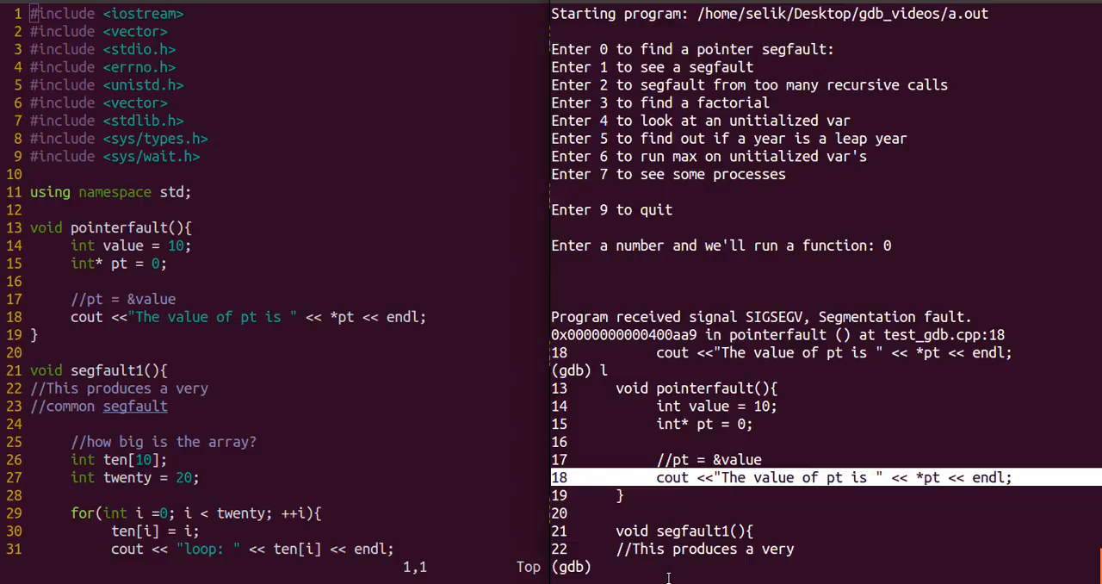
Set a breakpoint at line 18 and rerun so execution halts at Breakpoint 1 in pointerfault
{"action": "type", "text": "b"}
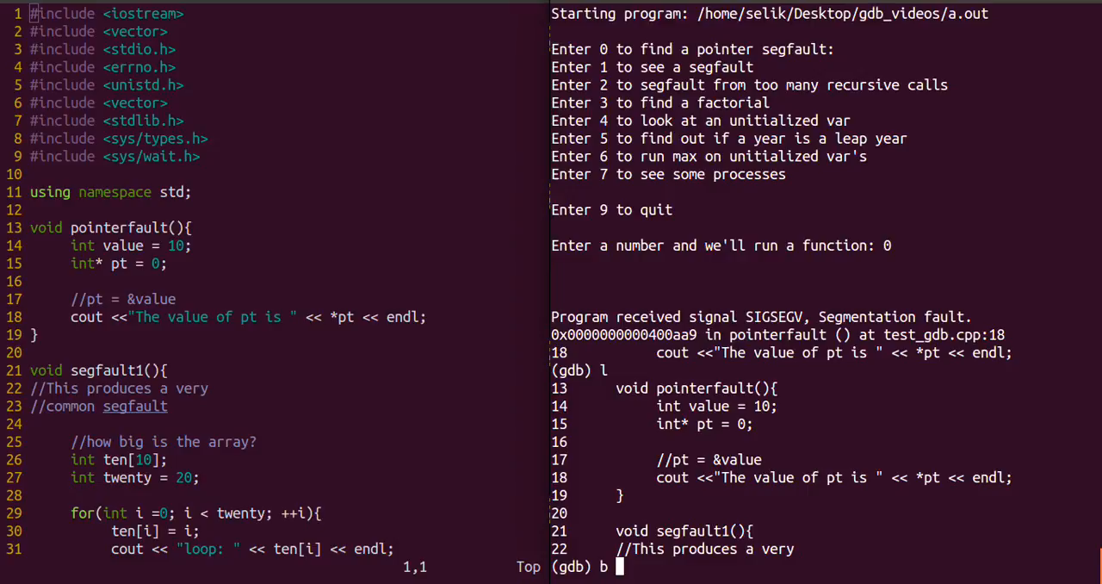
{"action": "mouse_move", "coordinate": [699, 511]}
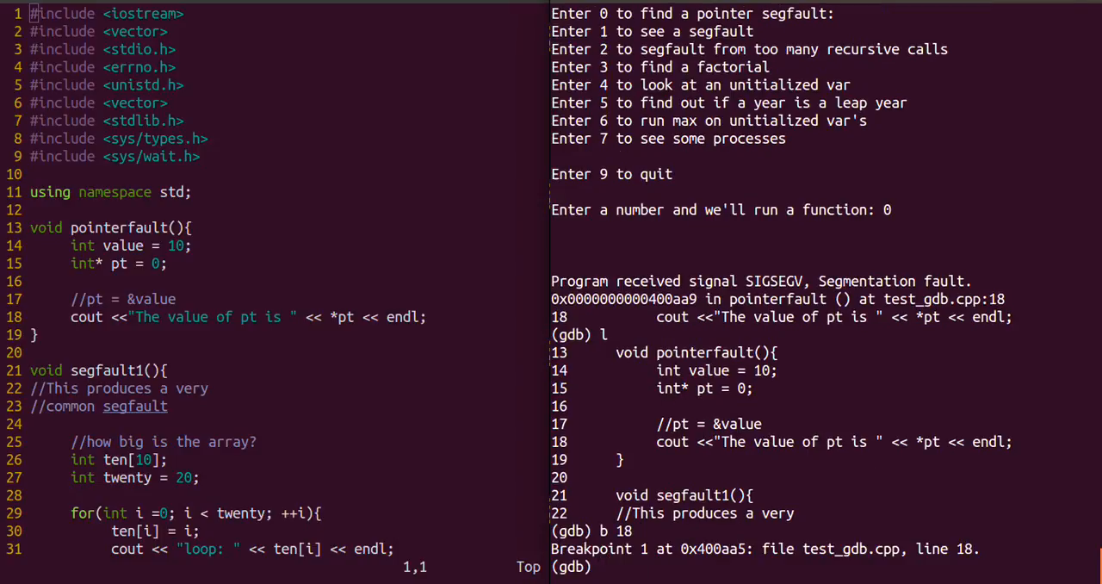
{"action": "type", "text": "r"}
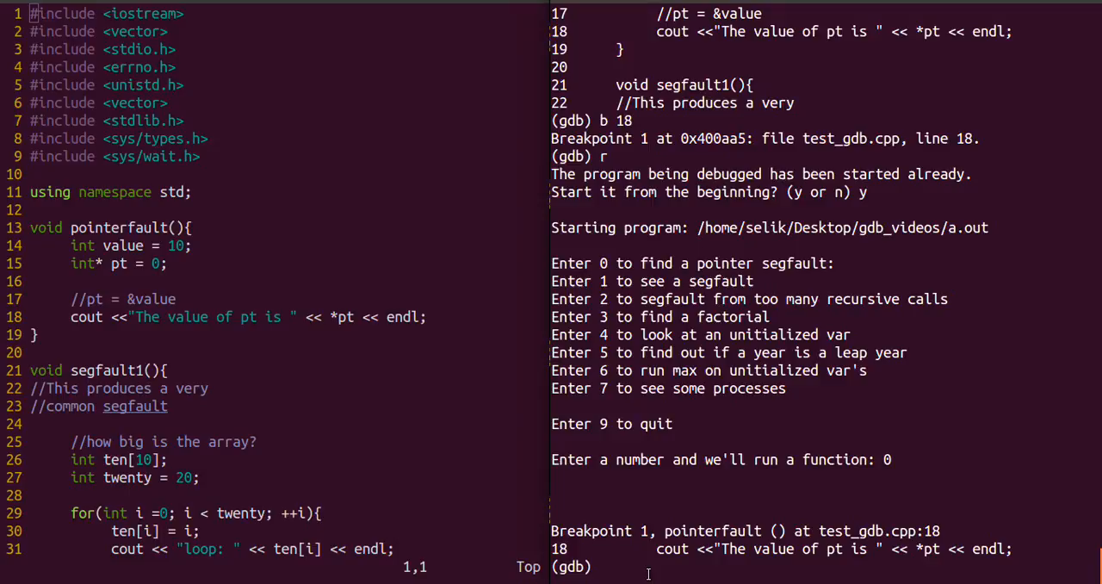
Show info locals (value = 10, pt = 0x0) and print pt to confirm the null pointer
{"action": "type", "text": "info locals"}
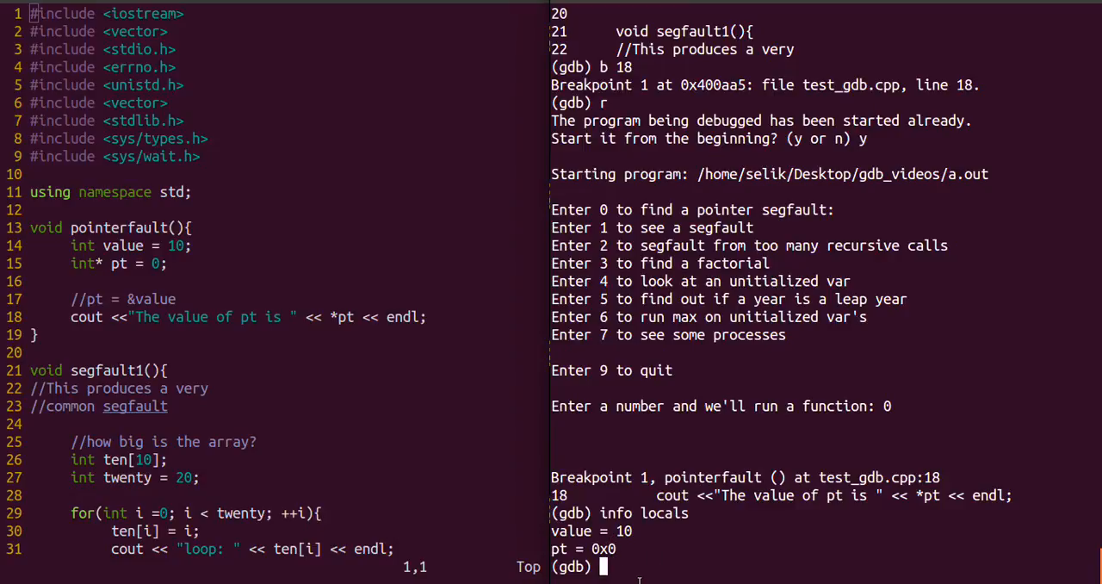
{"action": "type", "text": "p"}
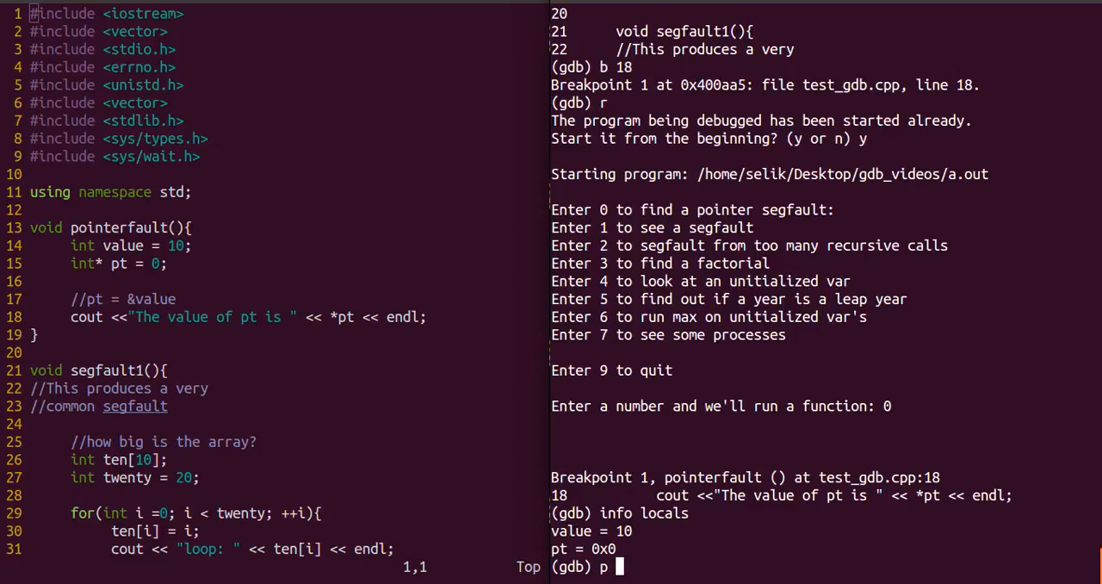
{"action": "type", "text": "pt"}
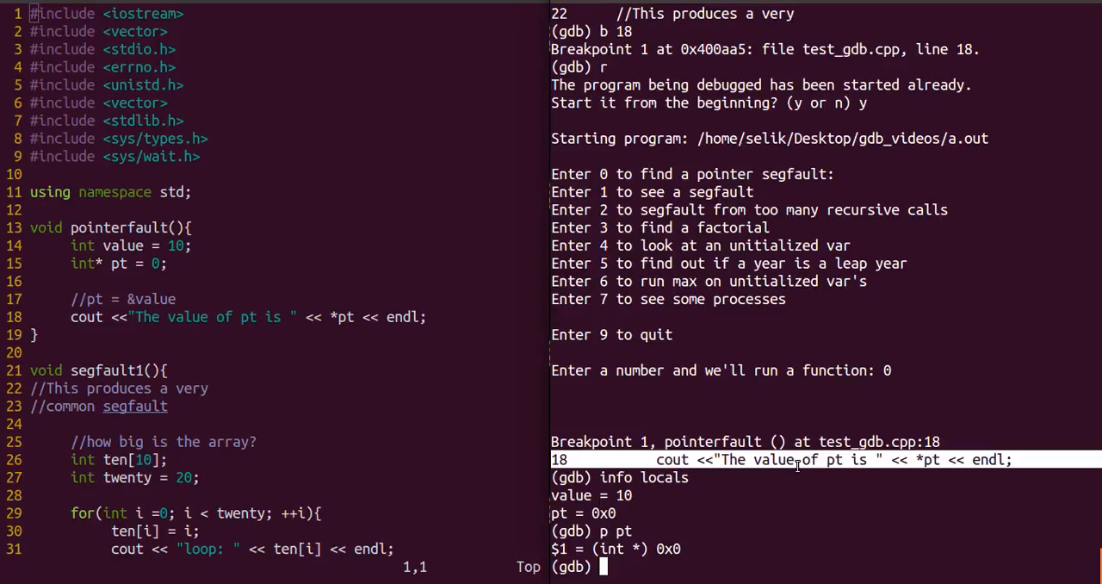
{"action": "mouse_move", "coordinate": [921, 459]}
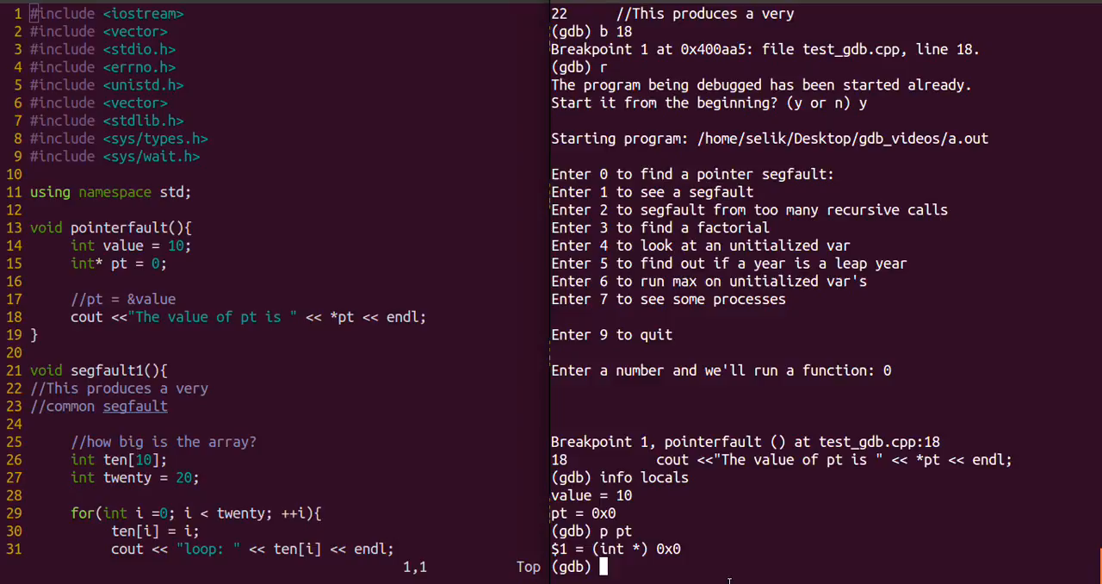
Set var pt = &value and step one line, printing 'The value of pt is 10'
{"action": "type", "text": "set var"}
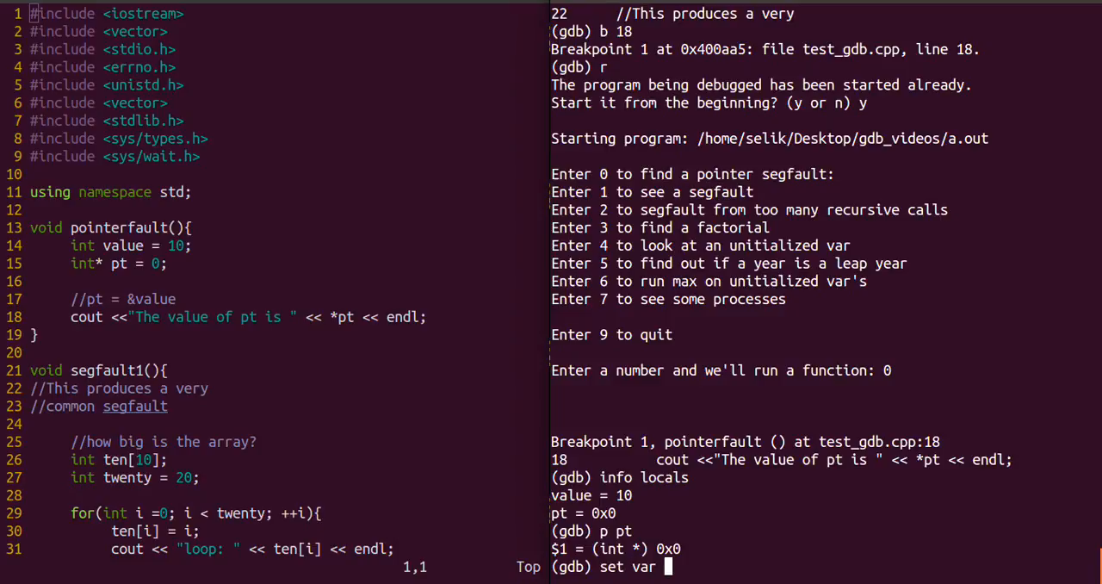
{"action": "type", "text": "pt"}
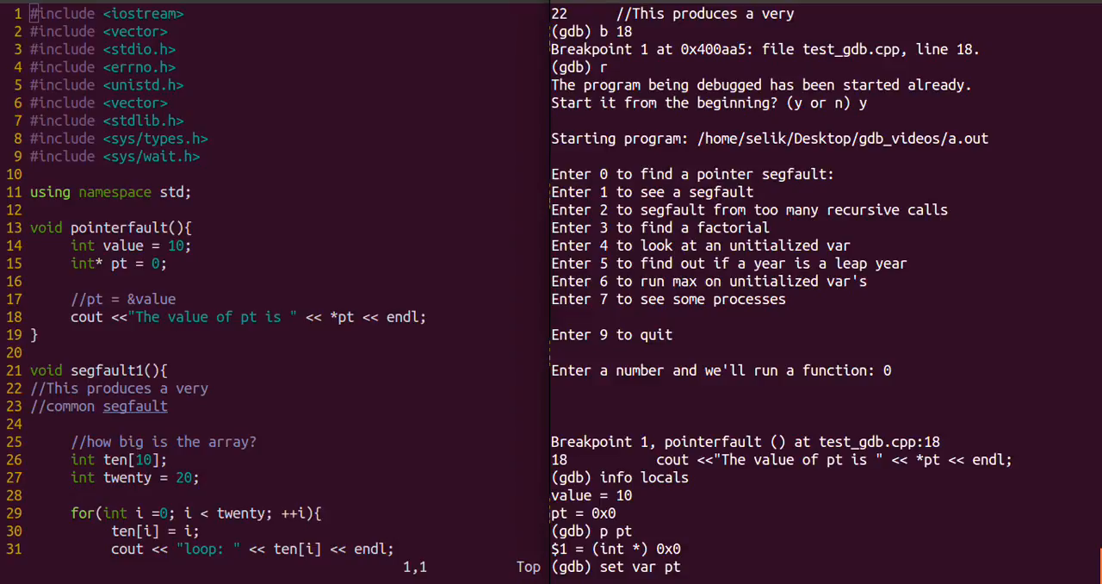
{"action": "type", "text": "="}
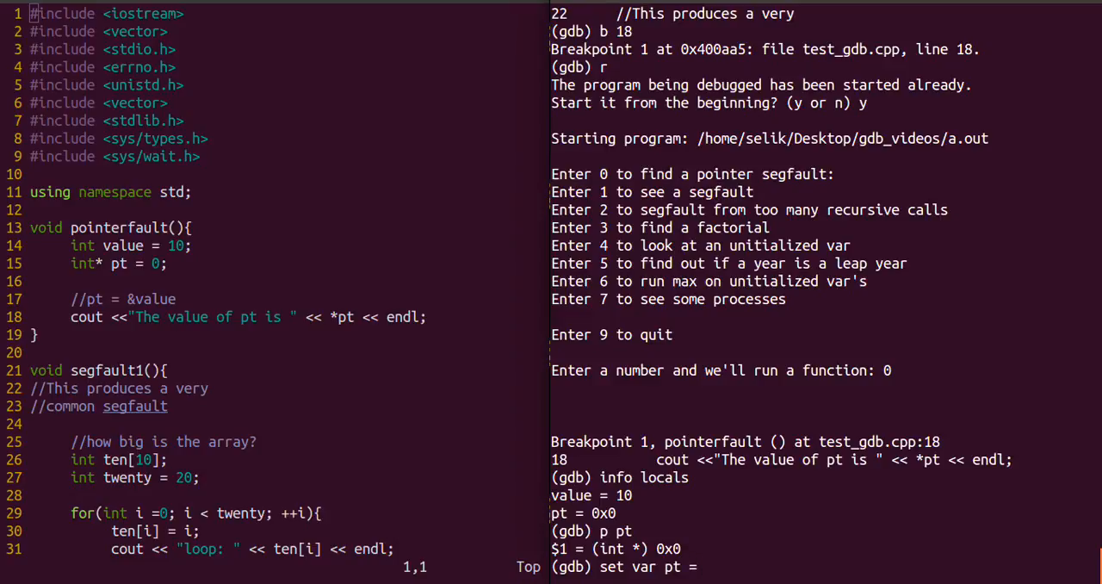
{"action": "type", "text": "&value"}
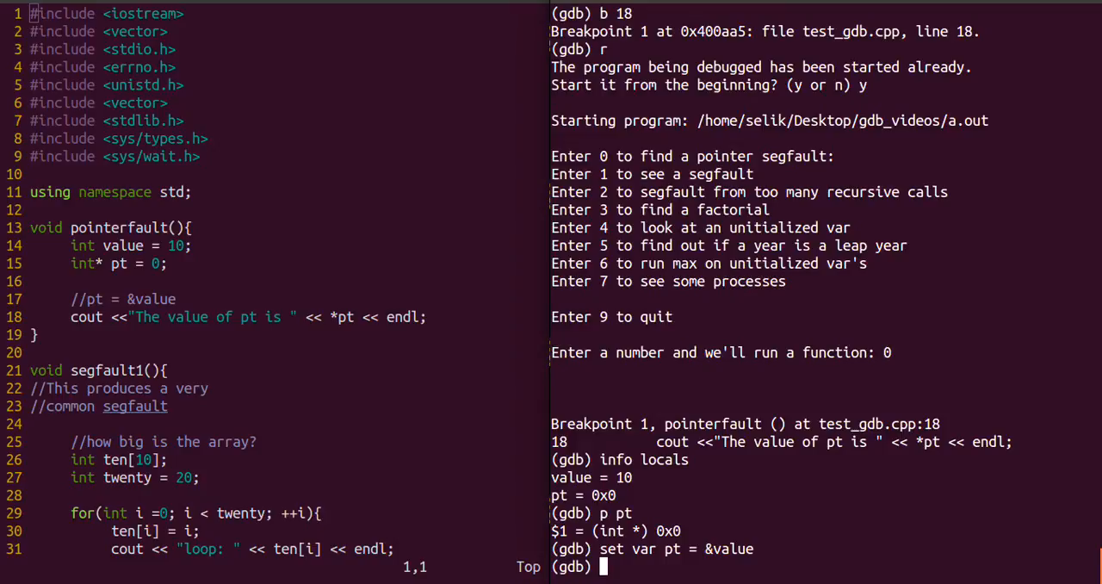
{"action": "type", "text": "n"}
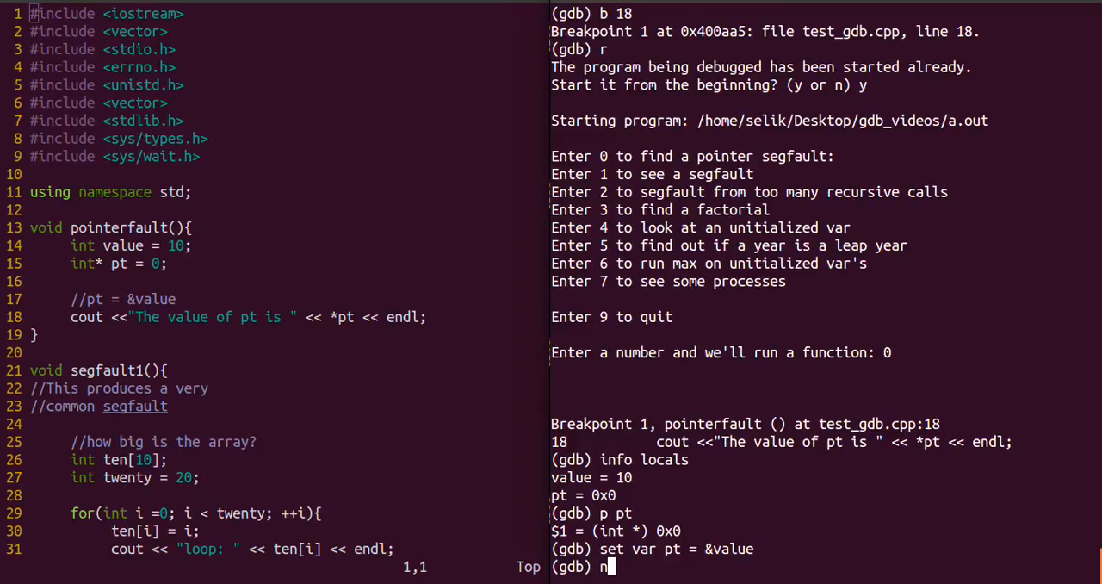
{"action": "key", "text": "Return"}
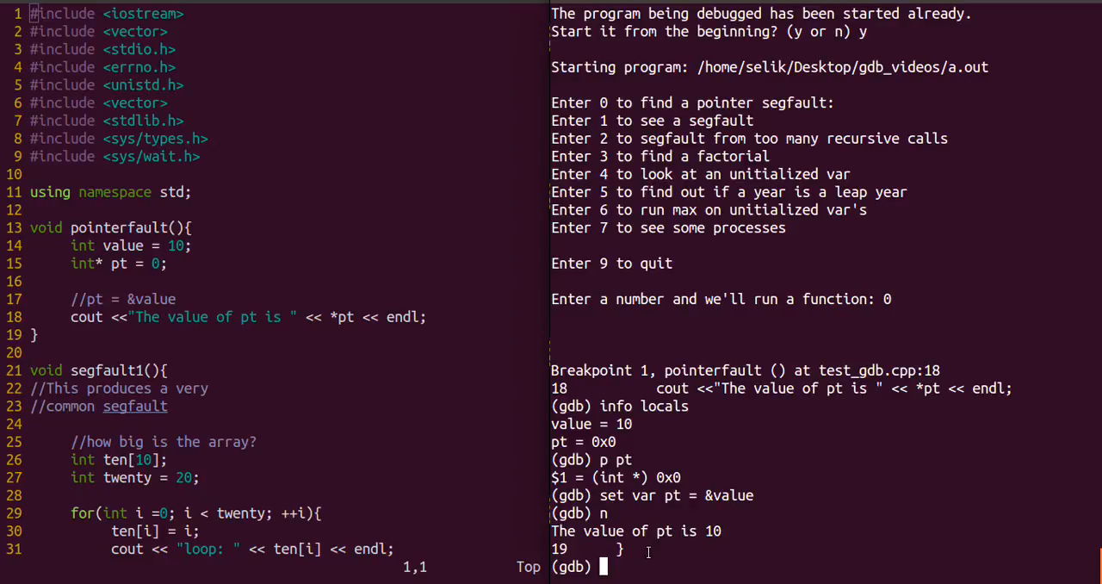
{"action": "mouse_move", "coordinate": [645, 566]}
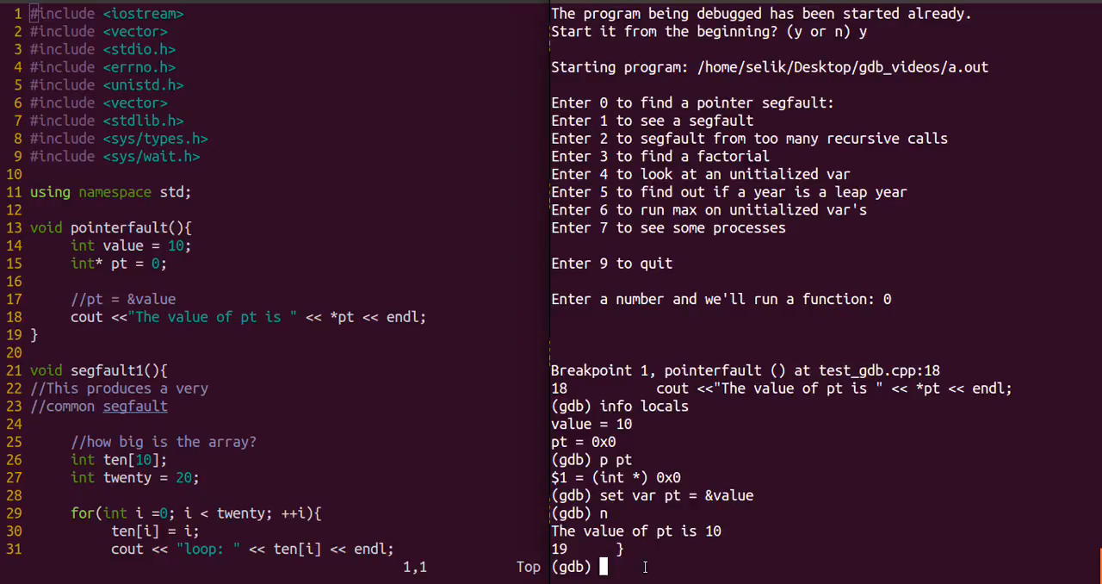
Rerun with option 2, show the backtrace of recursive segfault2 frames and list source around line 41
{"action": "type", "text": "r"}
{"action": "type", "text": "y"}
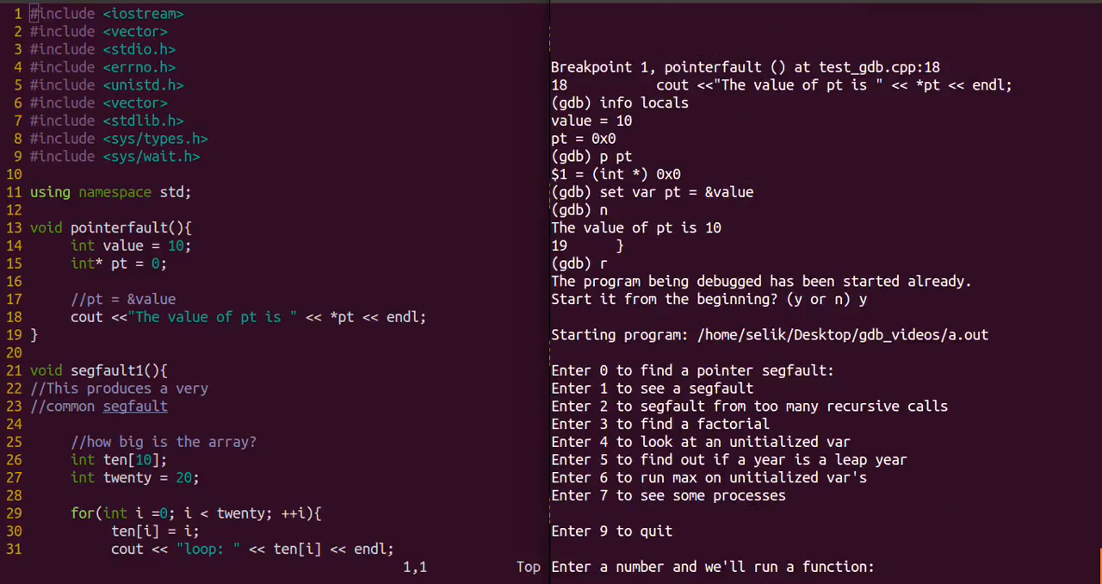
{"action": "type", "text": "2"}
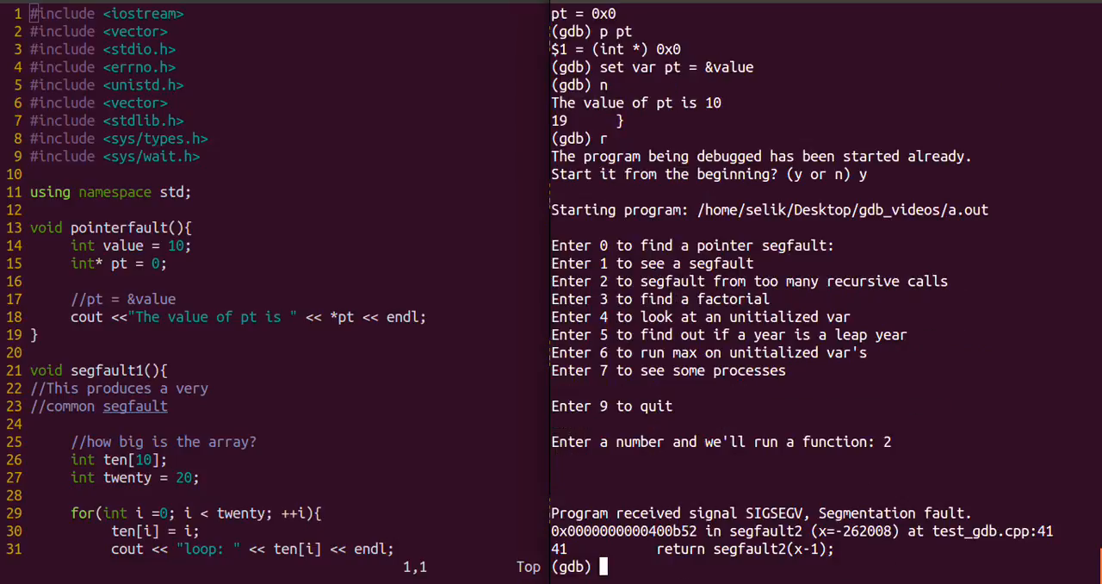
{"action": "type", "text": "bt"}
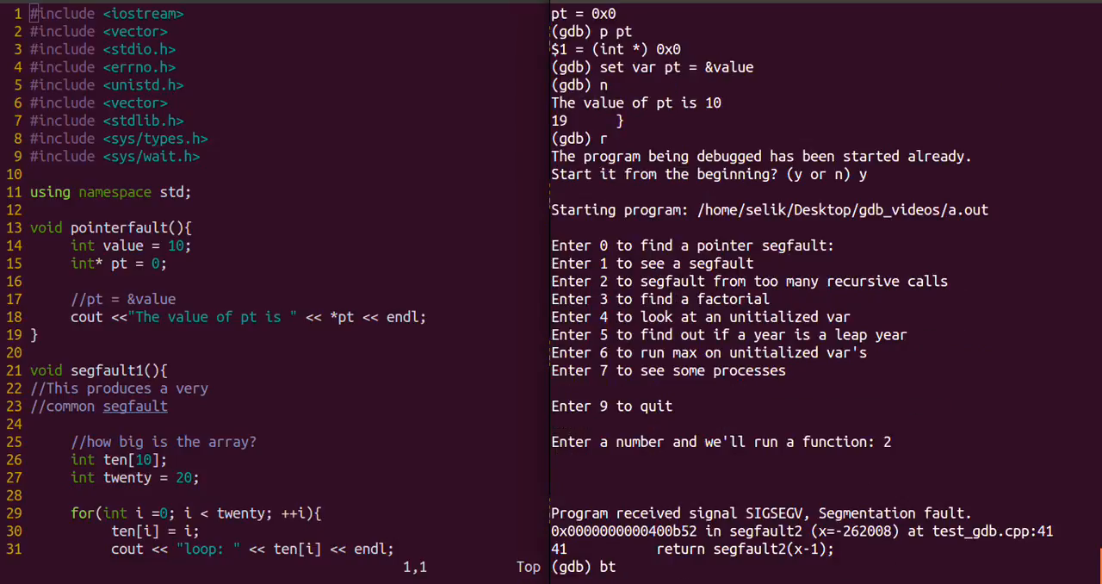
{"action": "key", "text": "Return"}
{"action": "type", "text": "q"}
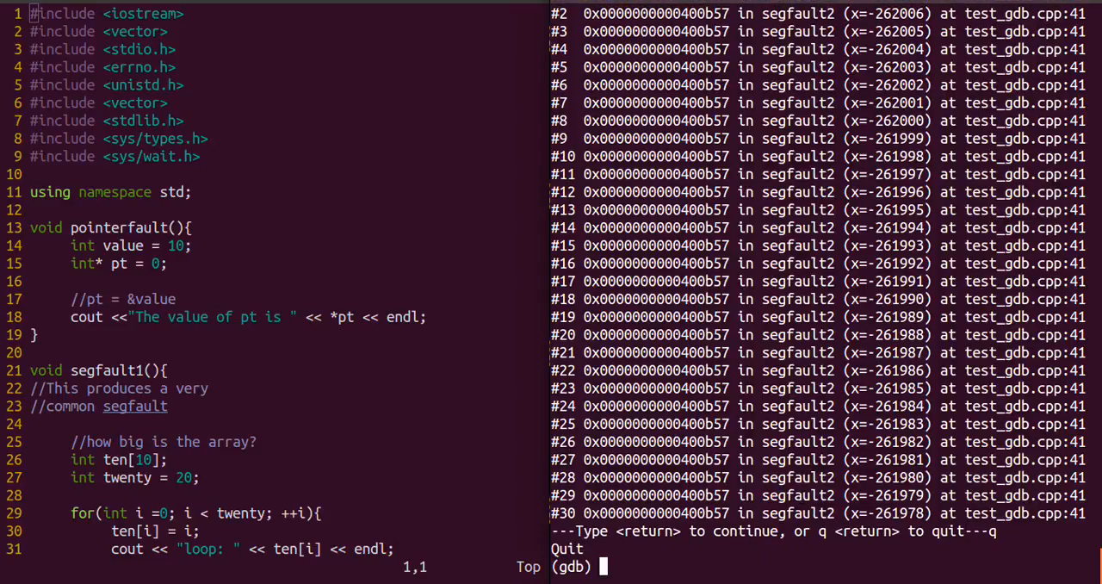
{"action": "type", "text": "l"}
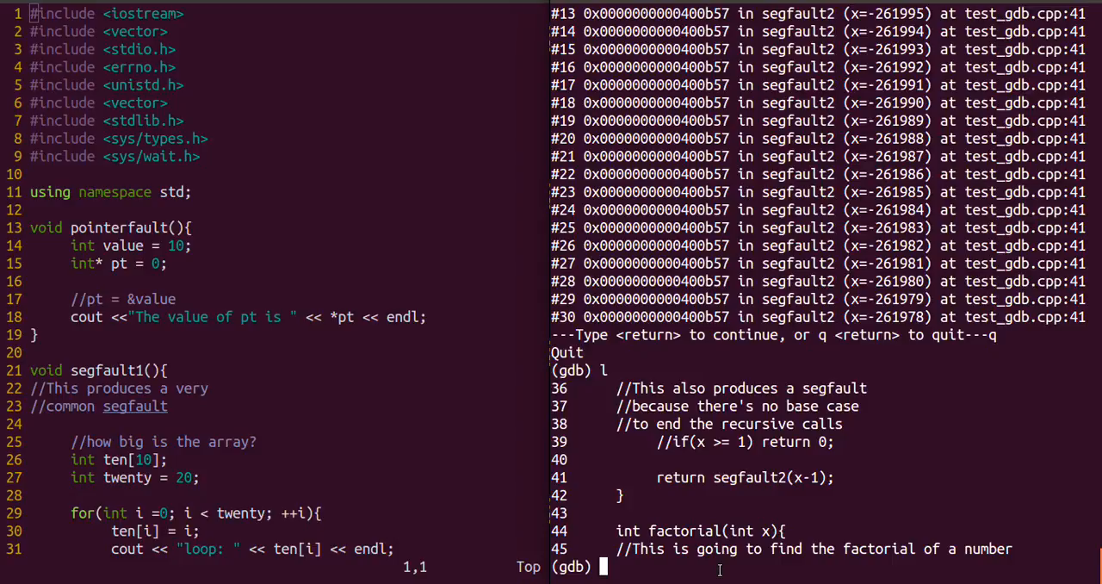
Create a conditional breakpoint at line 41 for x == 1 and begin restarting the program
{"action": "type", "text": "b"}
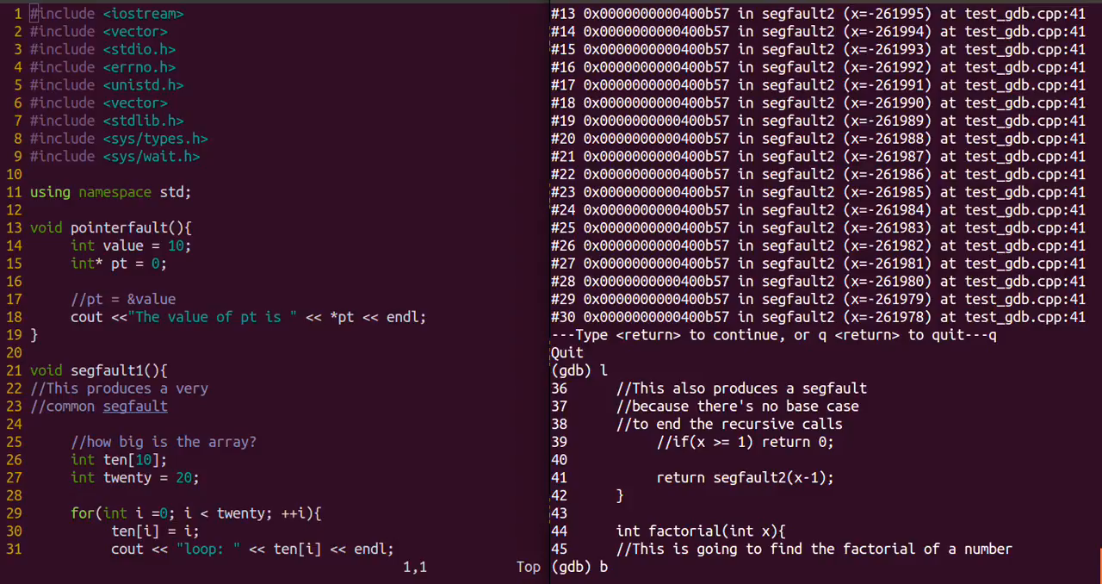
{"action": "type", "text": "if"}
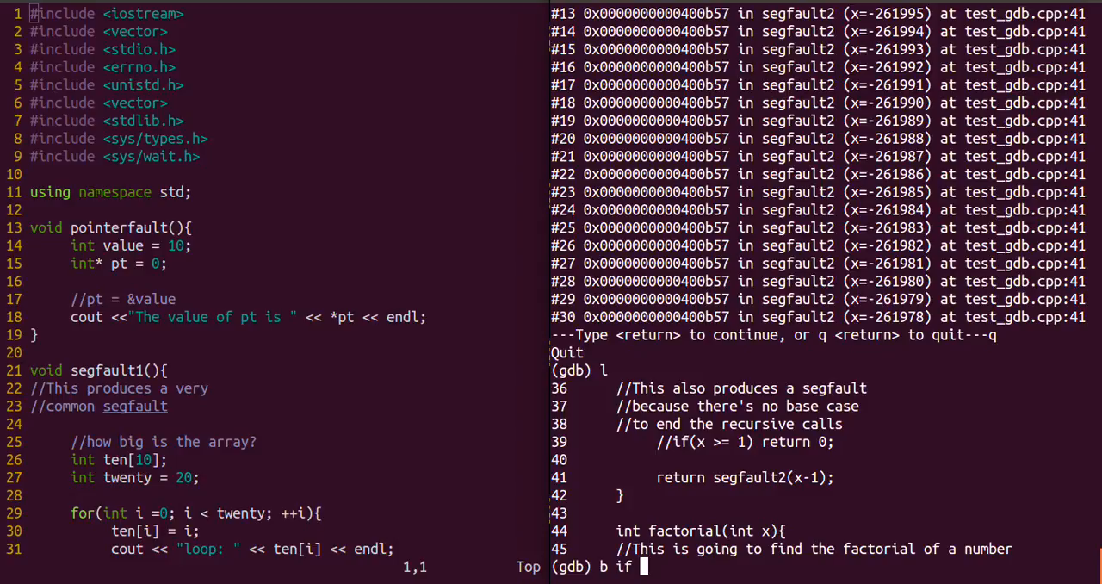
{"action": "type", "text": "x ==1"}
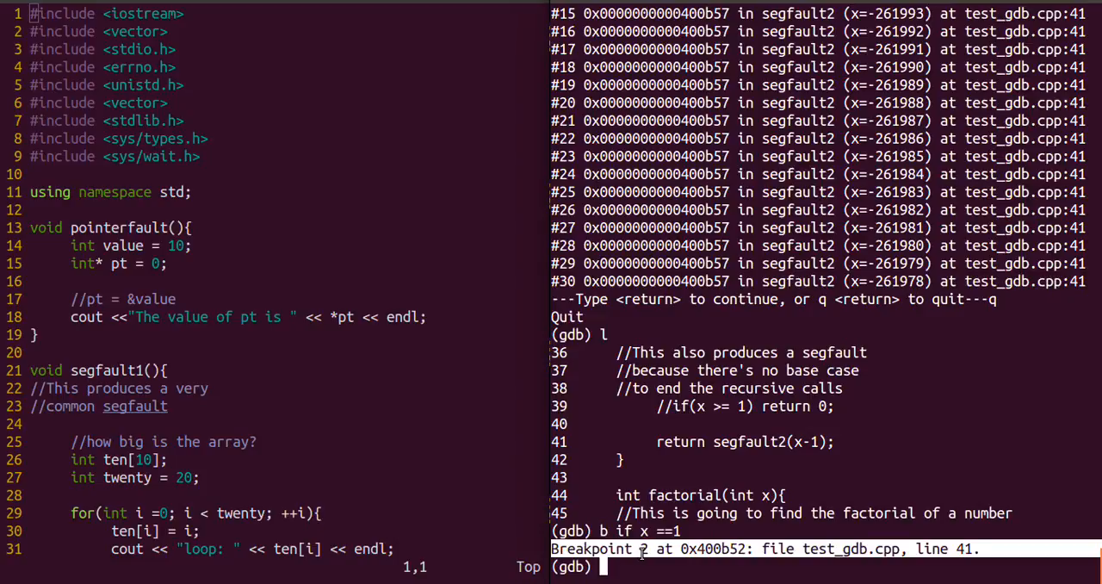
{"action": "type", "text": "bt"}
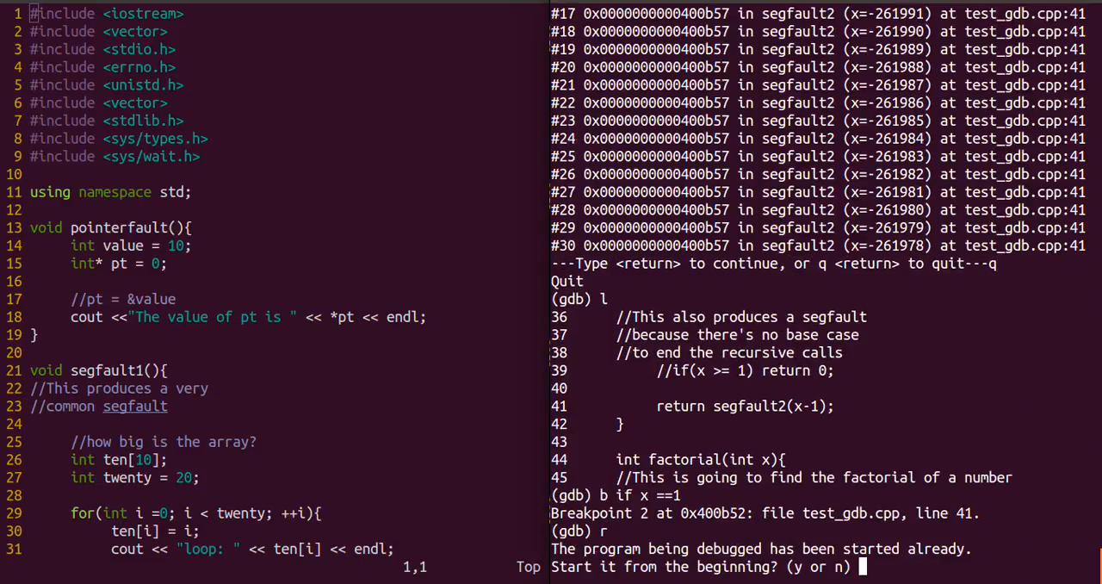
Confirm the restart, choose option 2, and print x to confirm it equals 1 at Breakpoint 2 in segfault2
{"action": "type", "text": "y"}
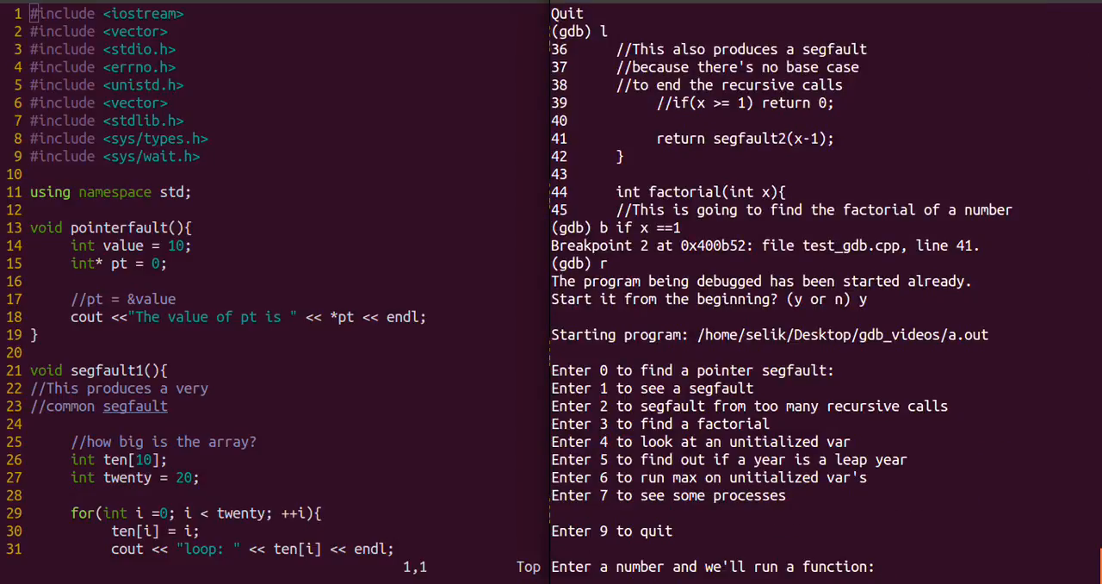
{"action": "type", "text": "2"}
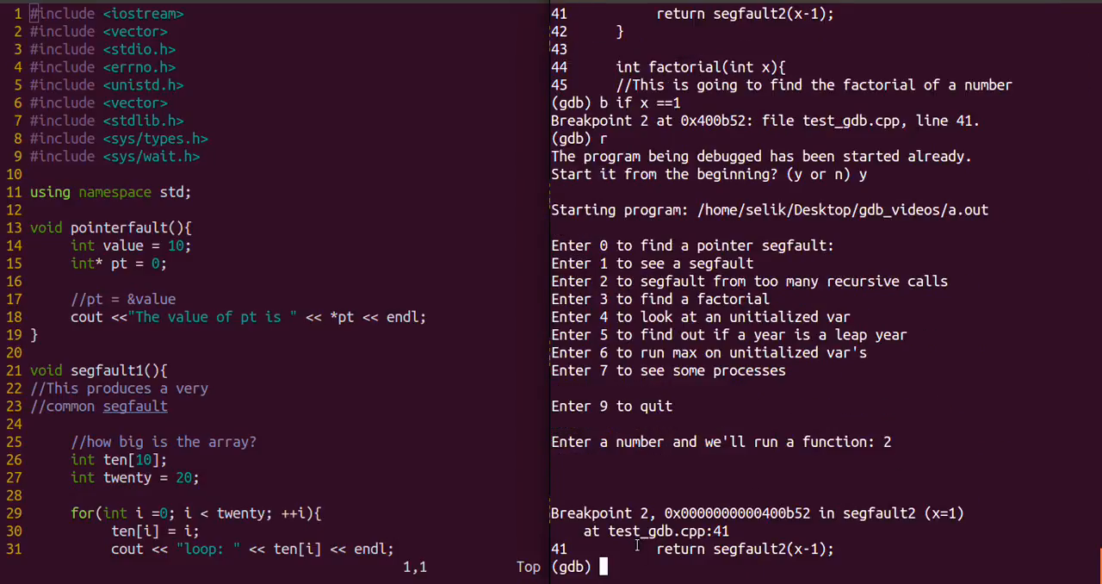
{"action": "type", "text": "p"}
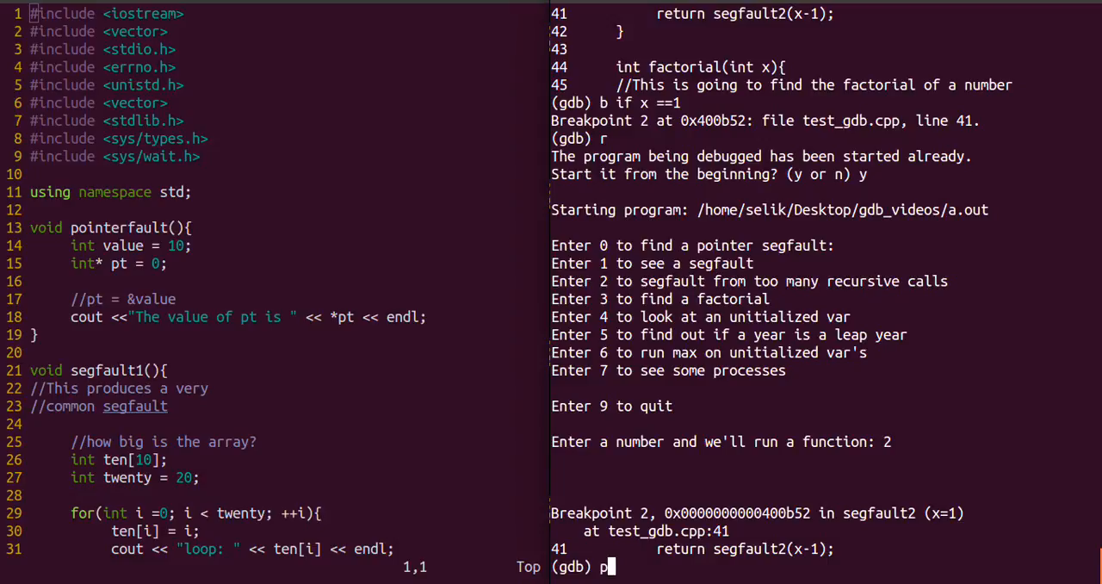
{"action": "type", "text": "x"}
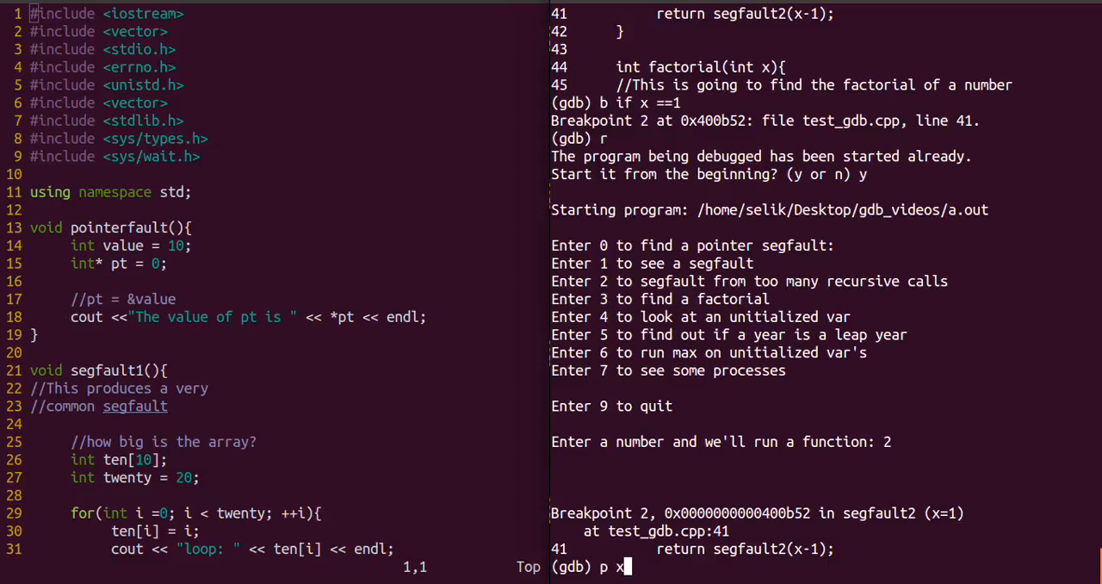
{"action": "key", "text": "Return"}
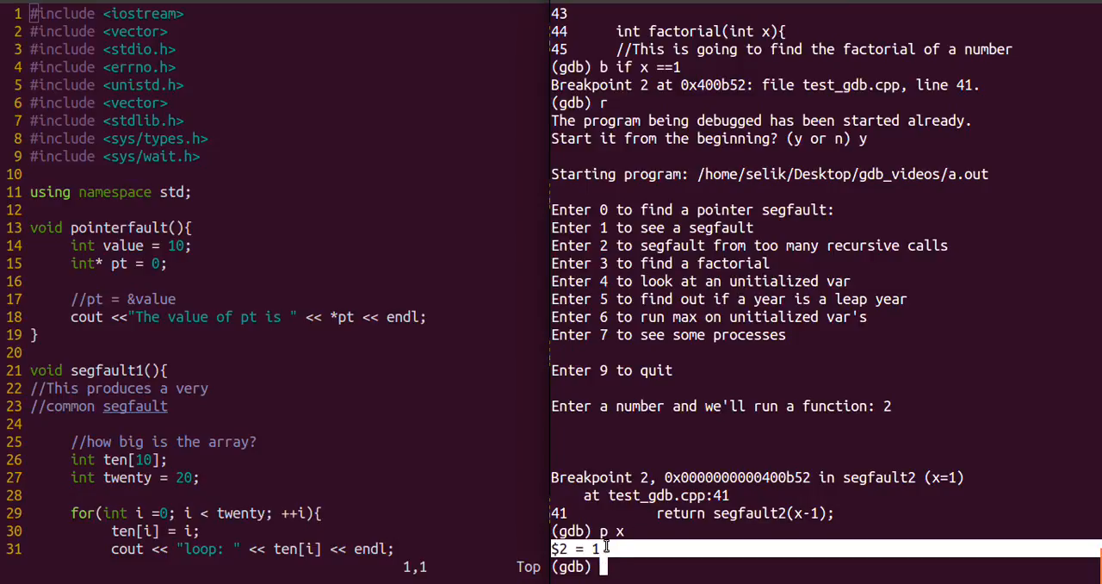
{"action": "mouse_move", "coordinate": [647, 574]}
{"action": "type", "text": "l"}
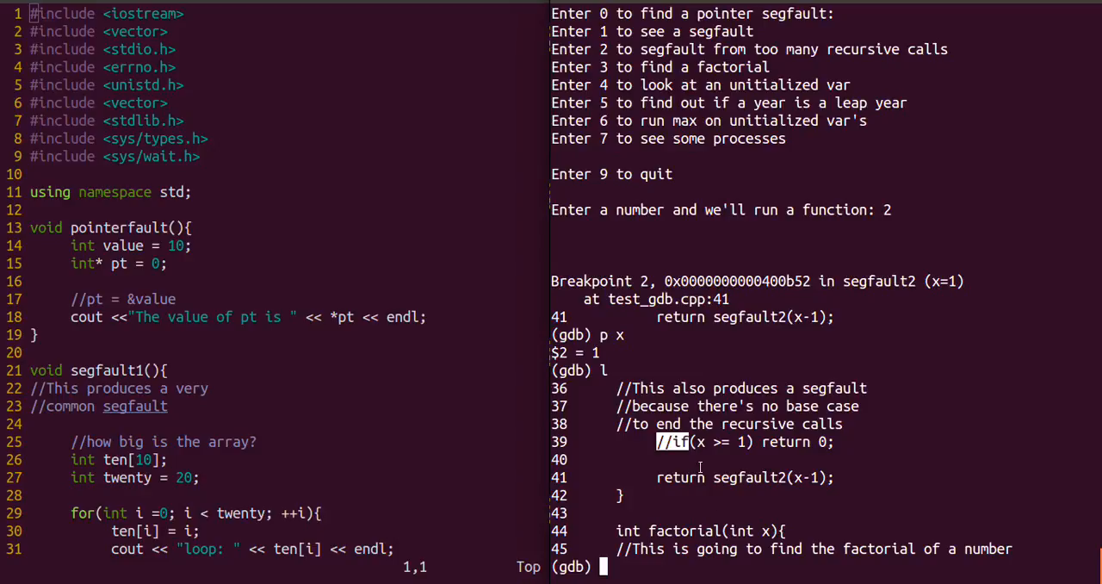
{"action": "mouse_move", "coordinate": [727, 464]}
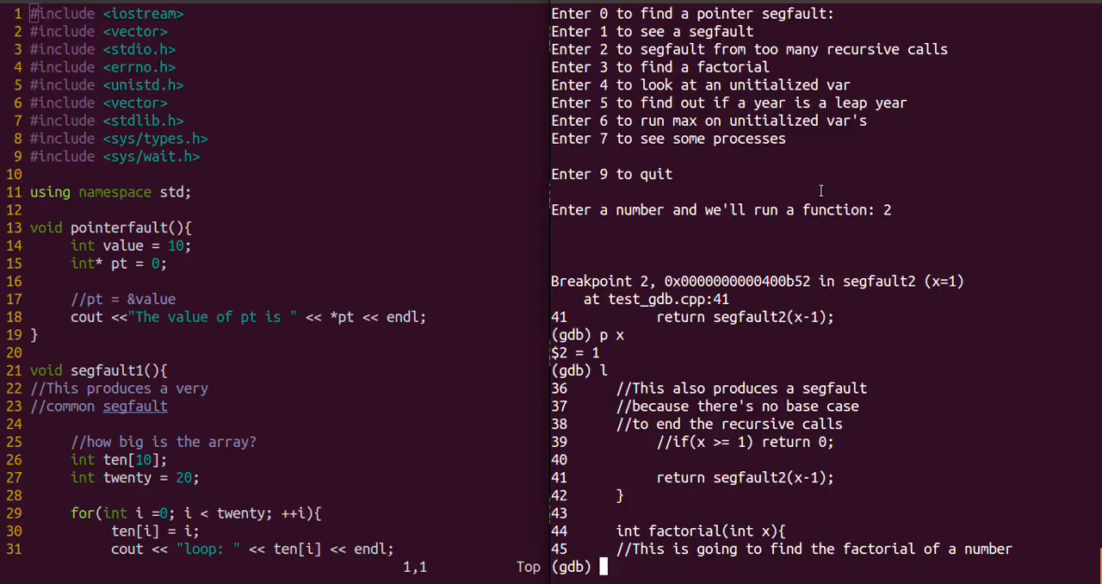
{"action": "mouse_move", "coordinate": [829, 210]}
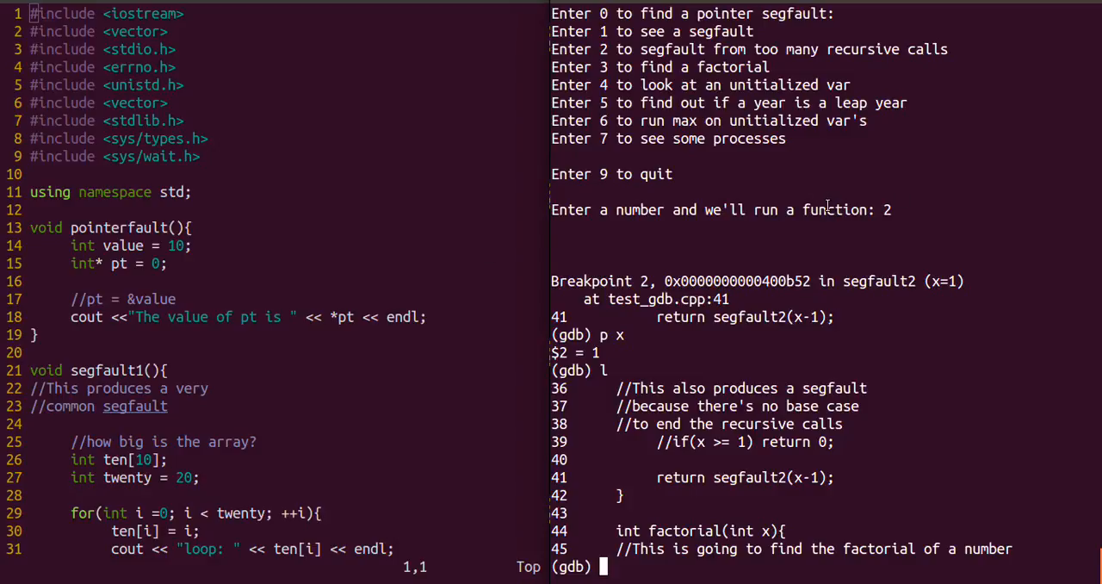